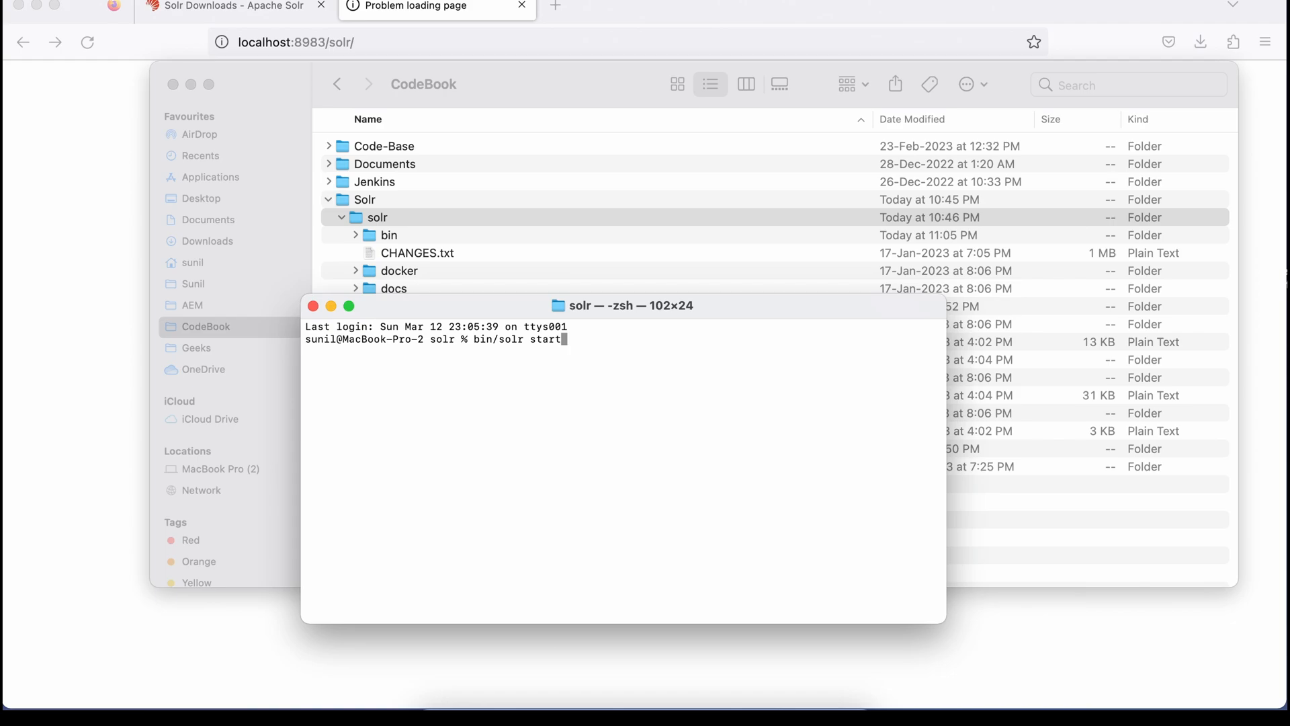
pyautogui.moveTo(494, 347)
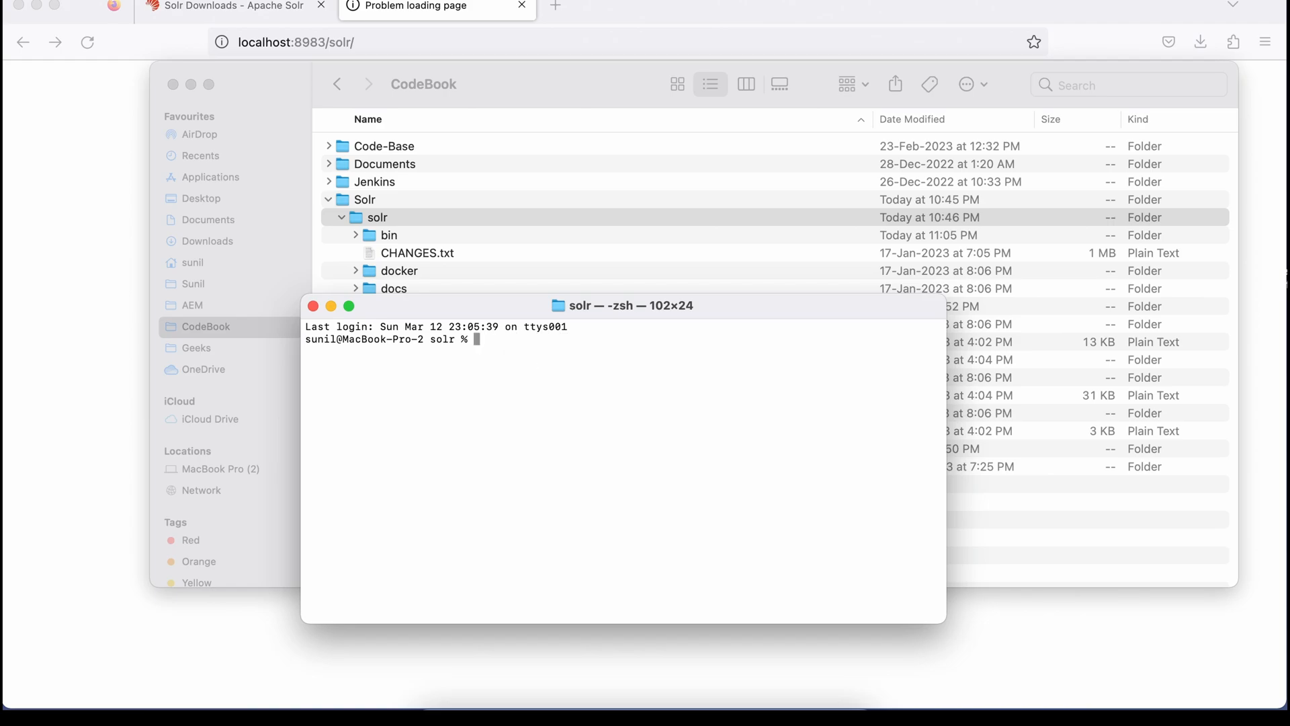
# Step: Change into the bin folder and run './solr start' to launch the Solr server
pyautogui.write('cd bi')
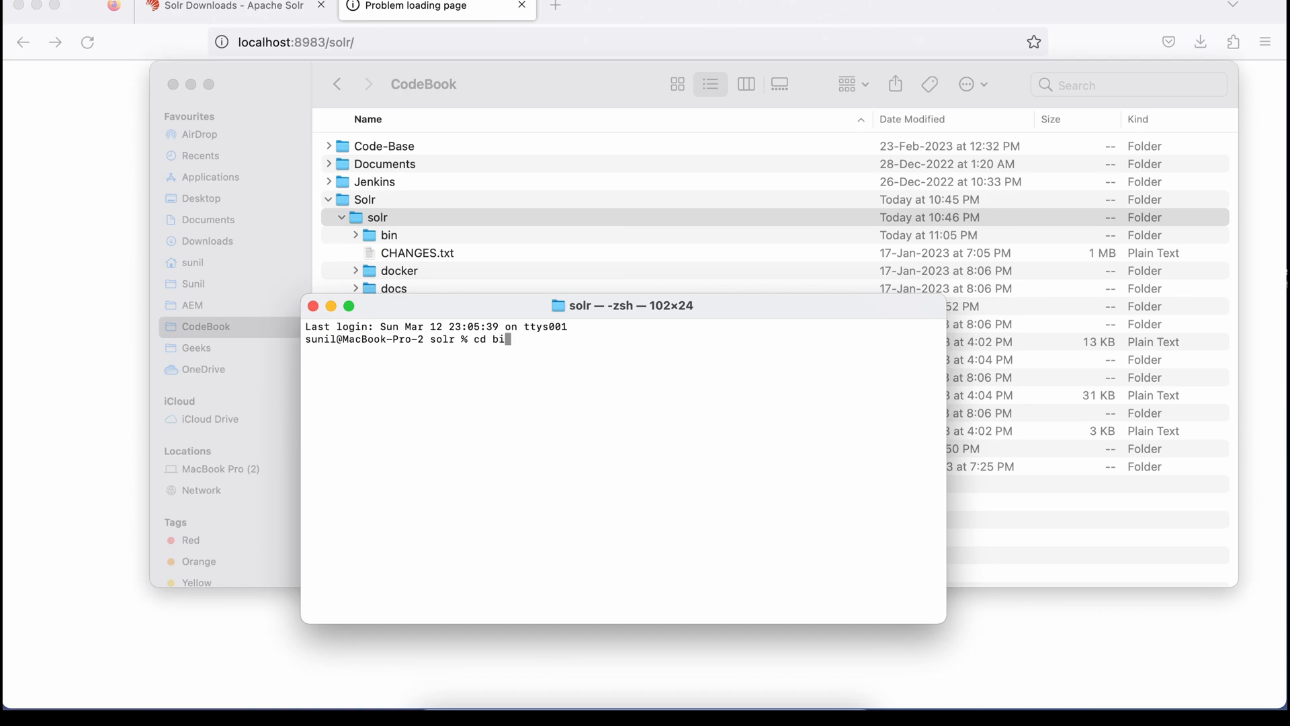
pyautogui.press('Return')
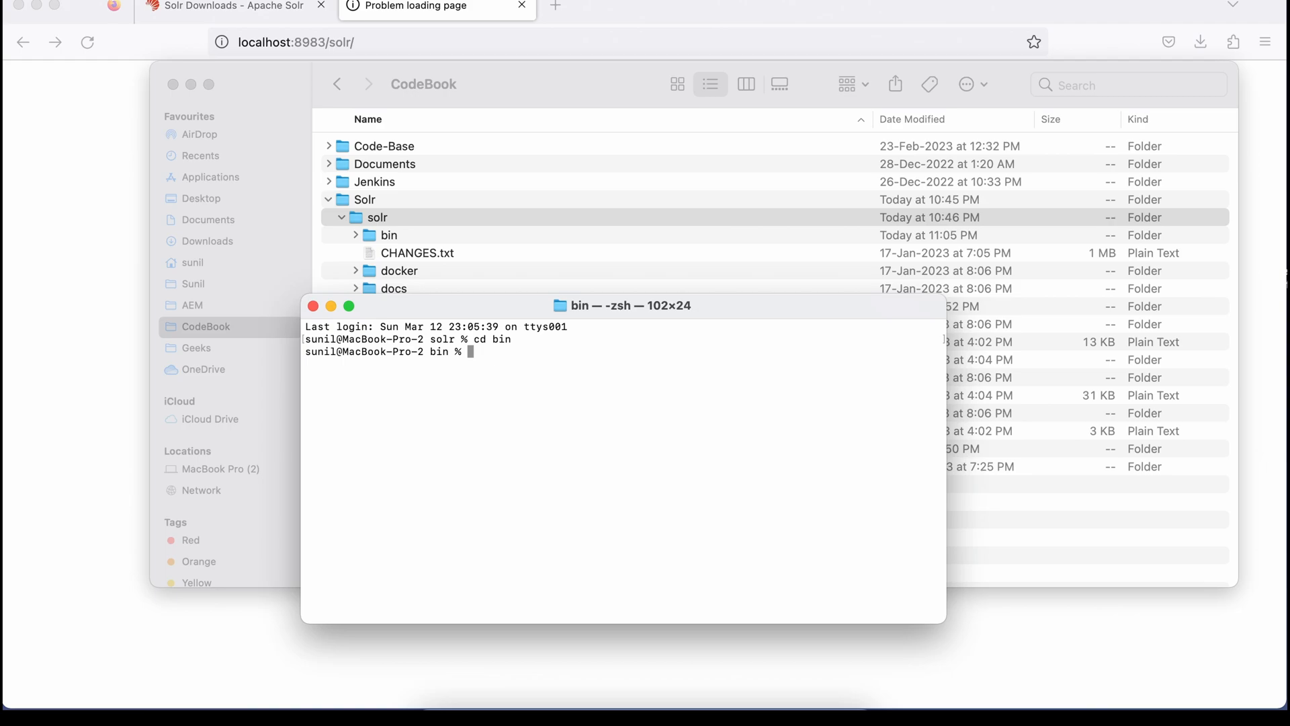
pyautogui.write('.')
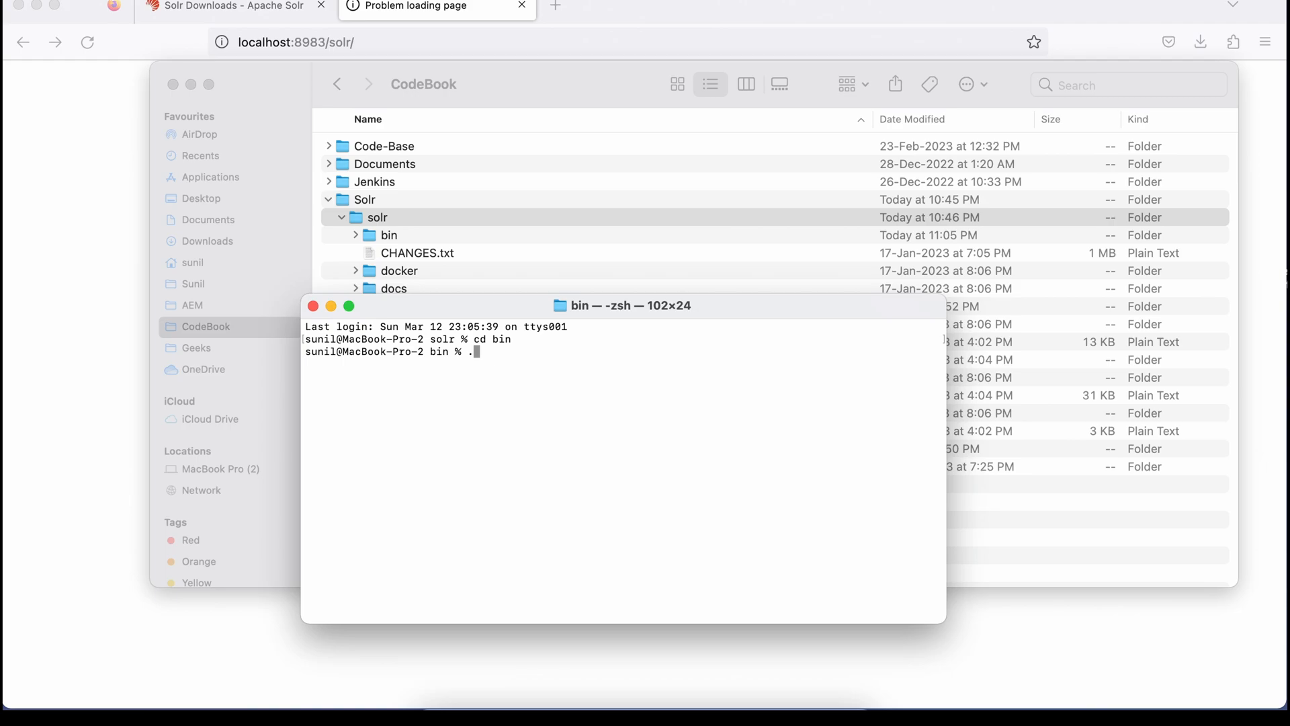
pyautogui.write('./')
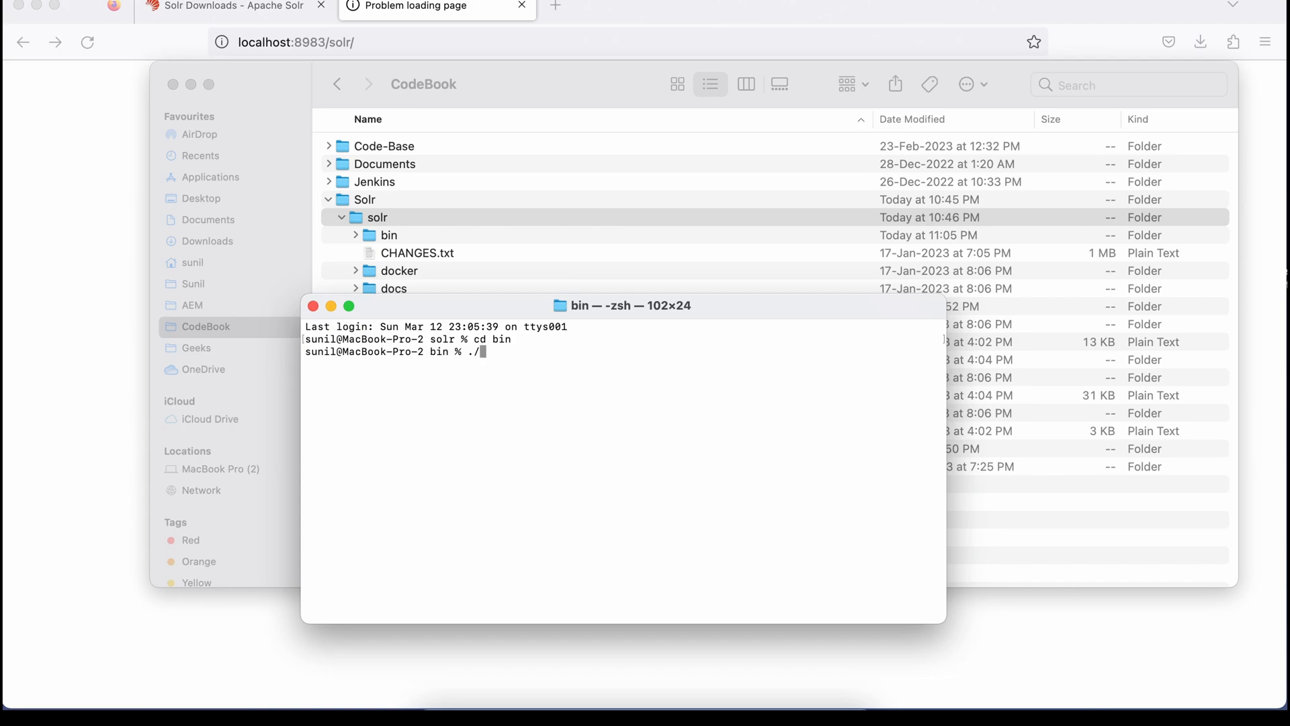
pyautogui.write('solr')
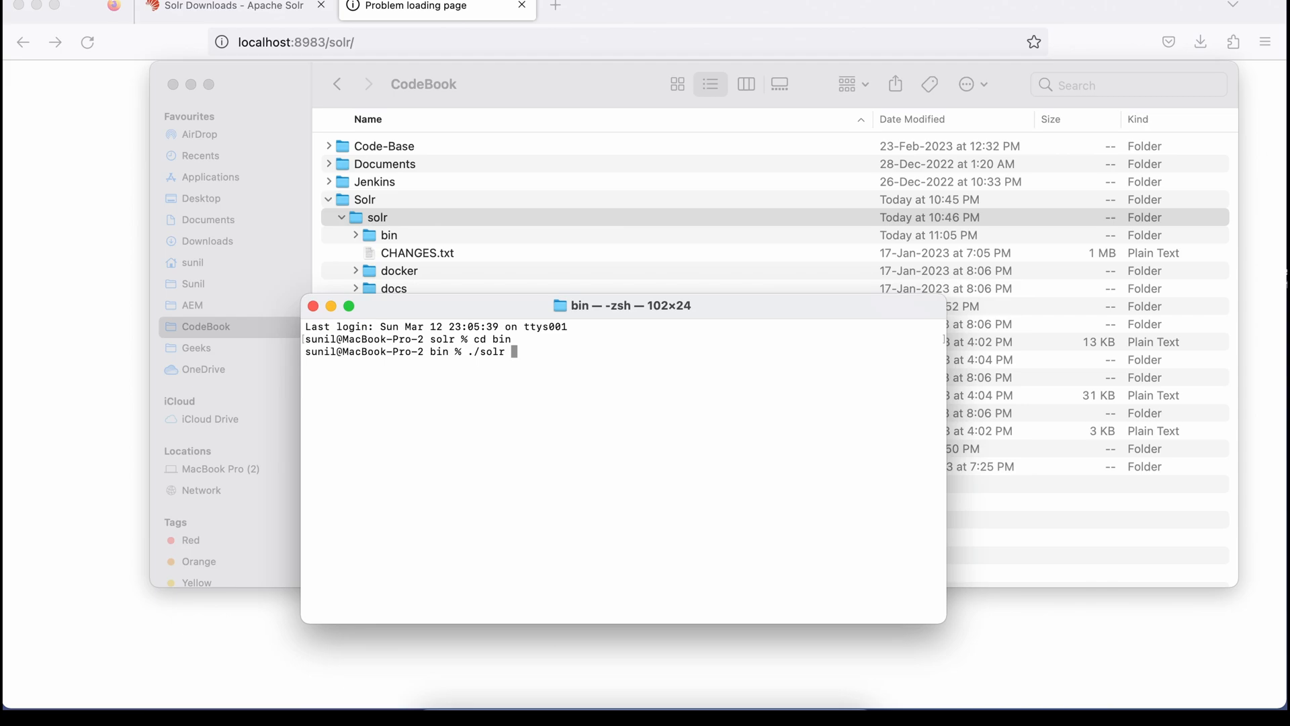
pyautogui.write('start')
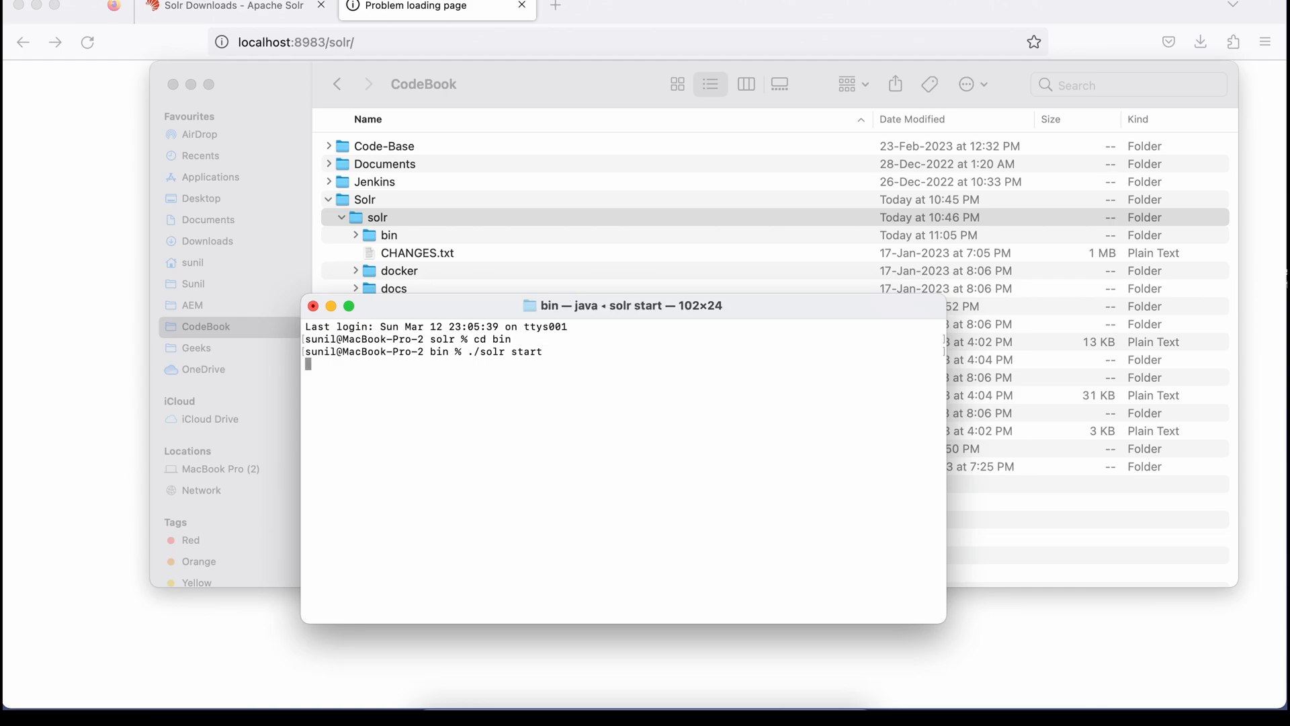
pyautogui.press('Return')
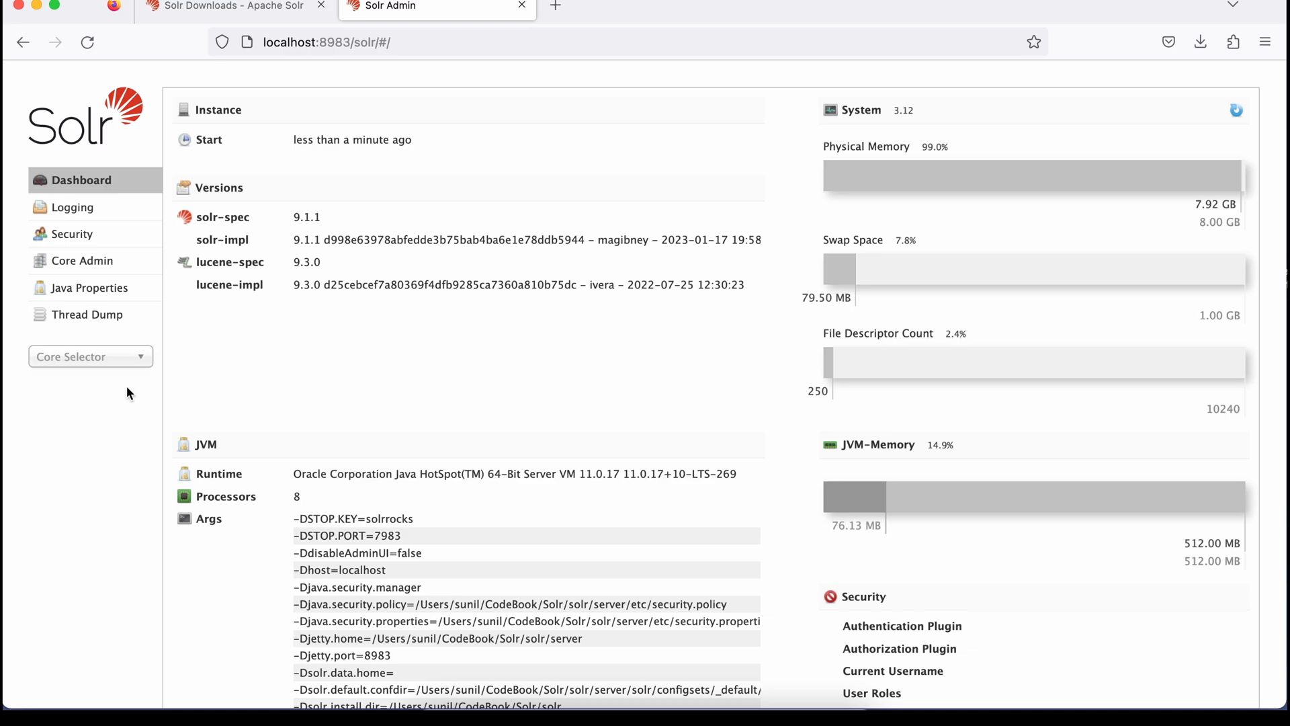
# Step: Go to Core Admin to view the existing techproducts core with 32 documents
pyautogui.click(90, 356)
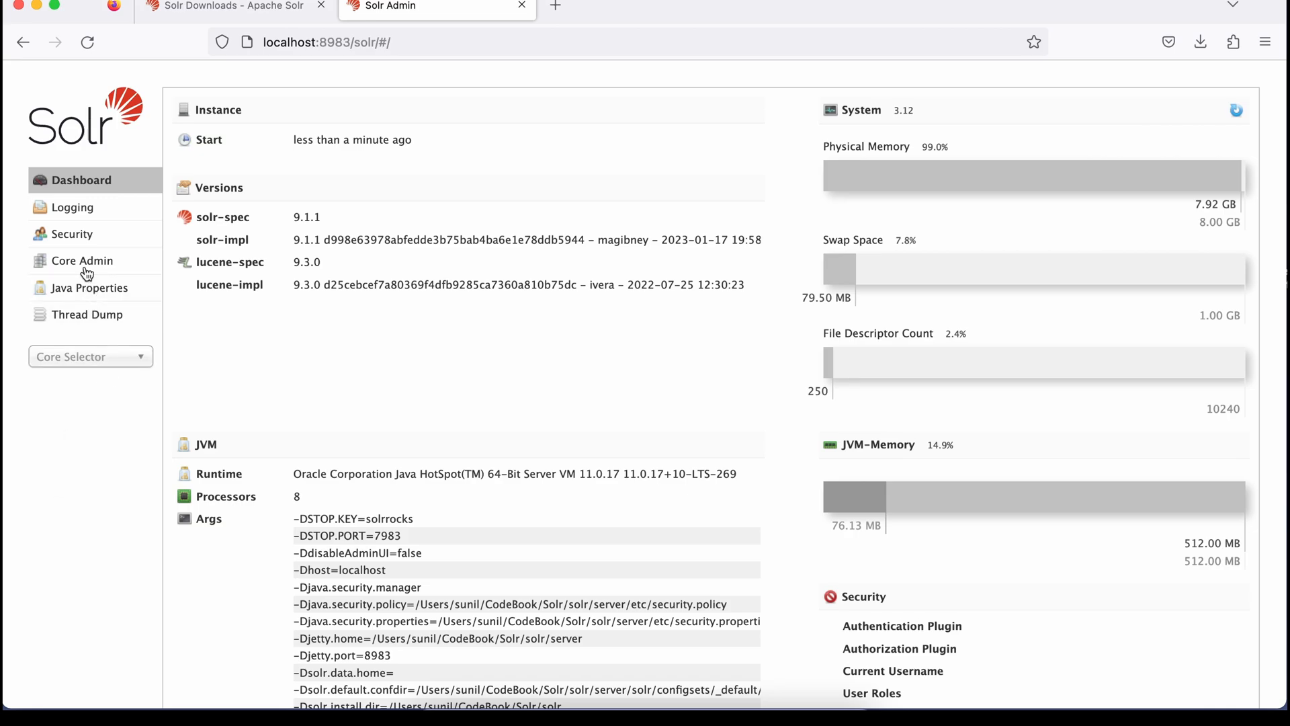
pyautogui.click(82, 260)
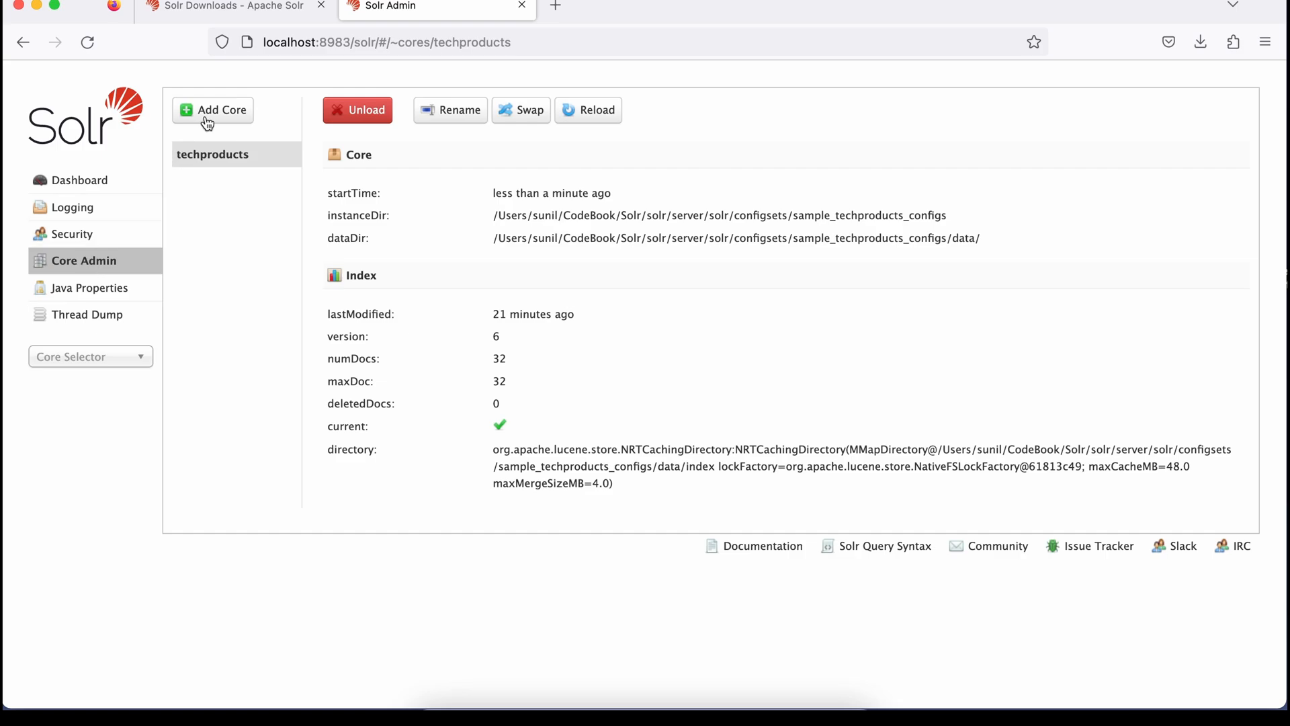
# Step: Start a new core with name 'geekscodebook' and instanceDir 'geekscodebook'
pyautogui.click(211, 110)
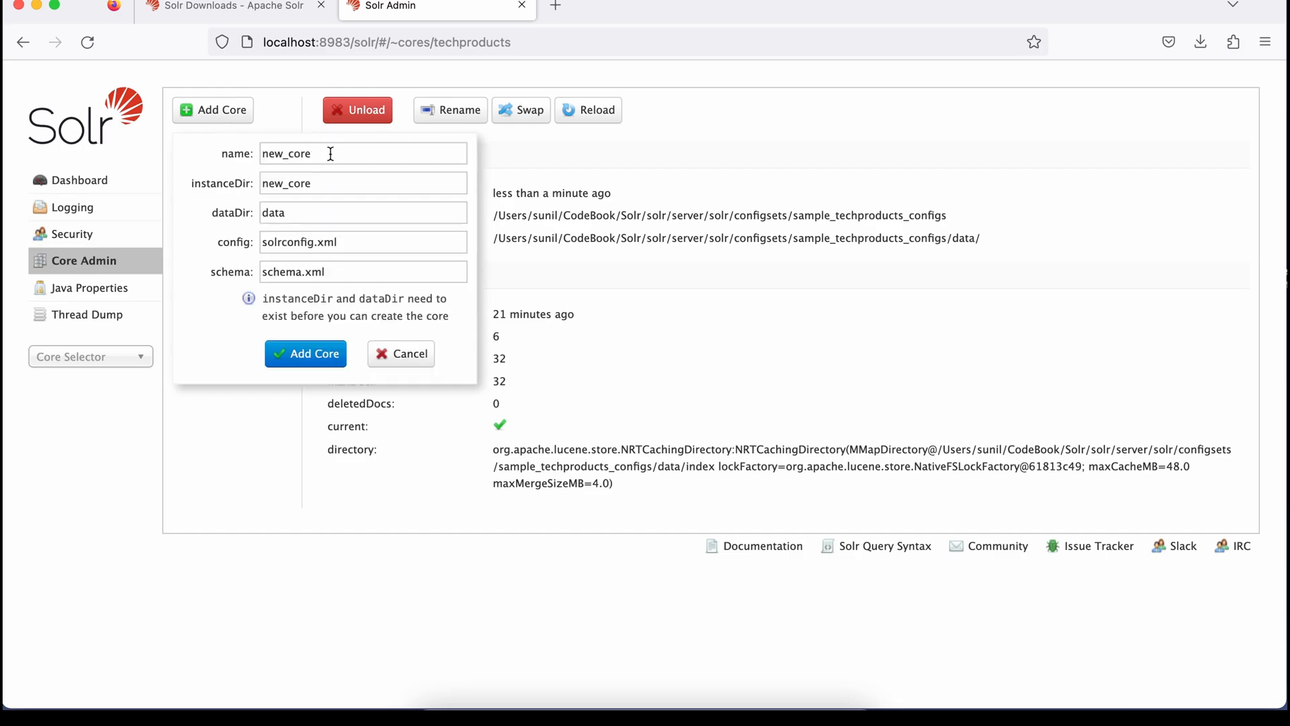
pyautogui.press('BackSpace')
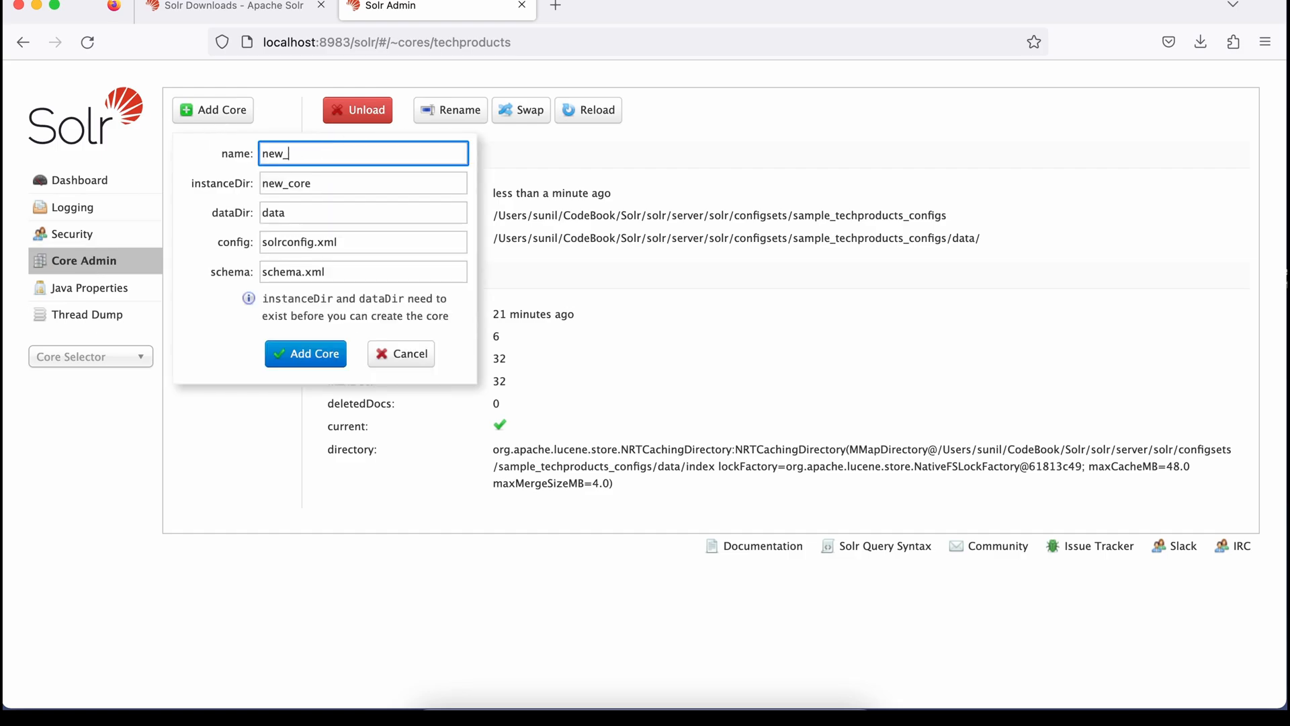
pyautogui.write('gee')
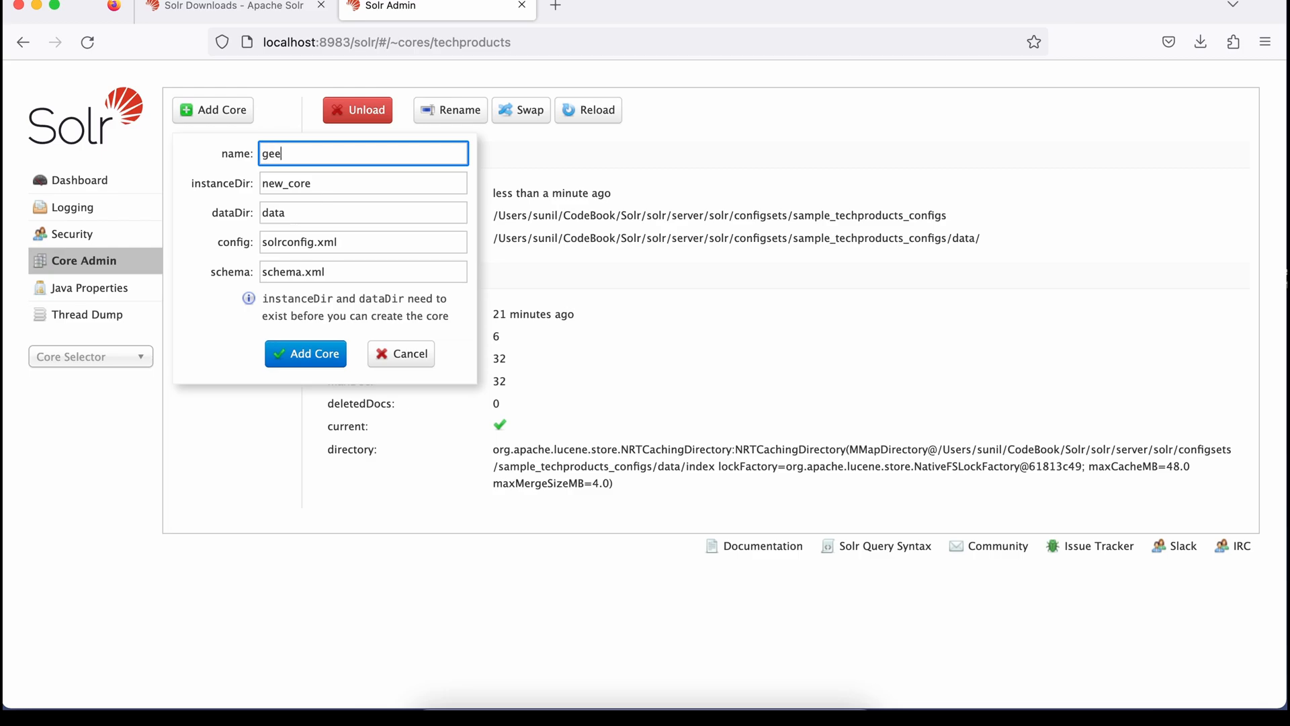
pyautogui.write('kscode')
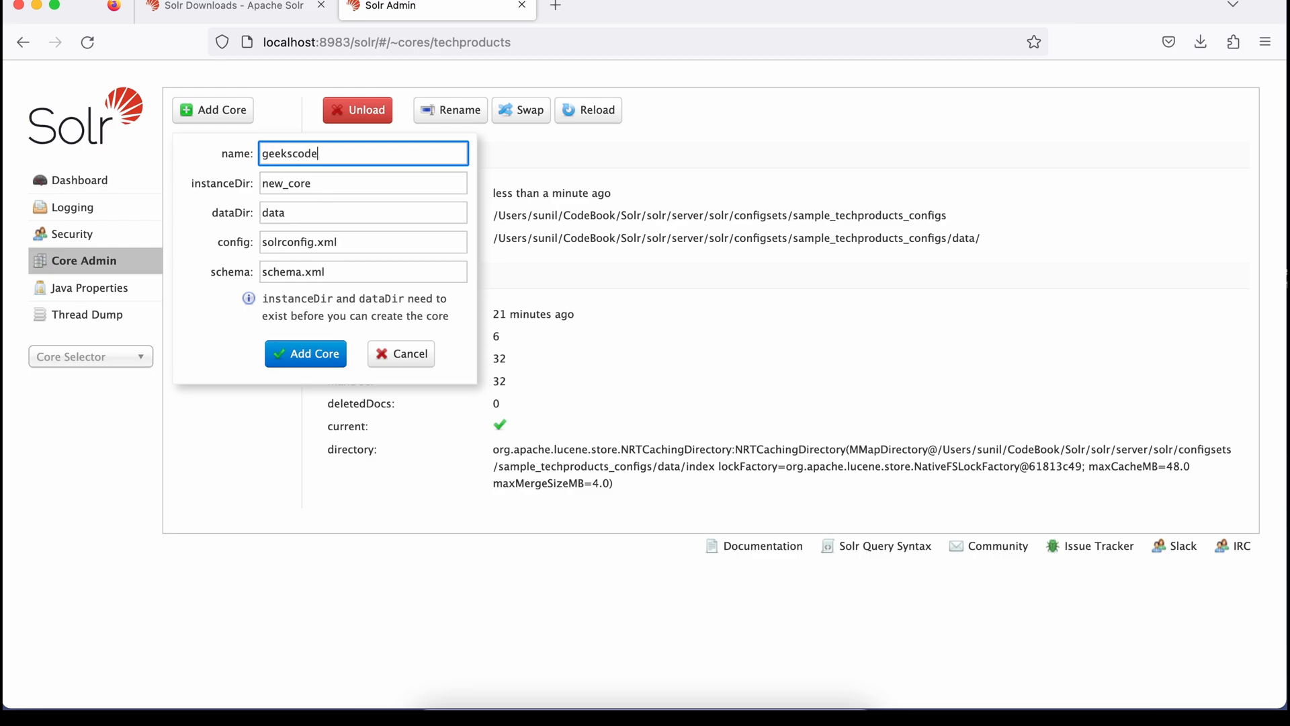
pyautogui.write('book')
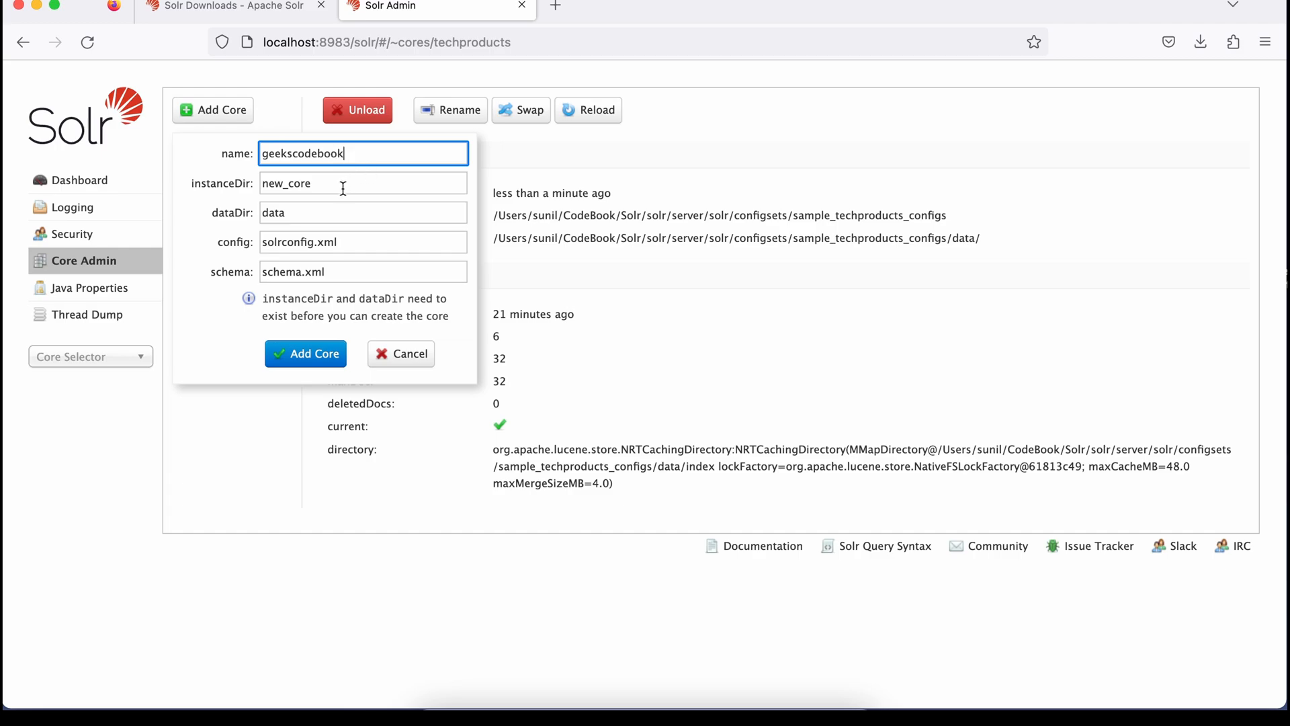
pyautogui.click(363, 183)
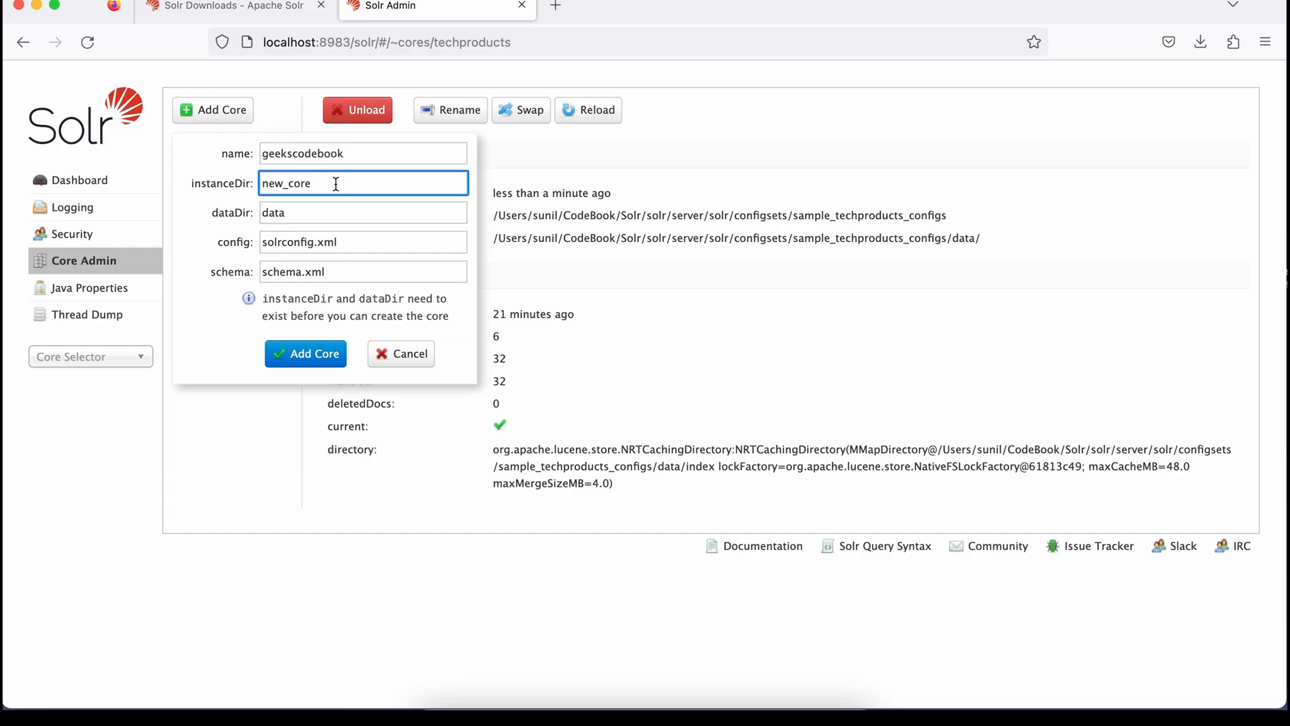
pyautogui.press('Backspace')
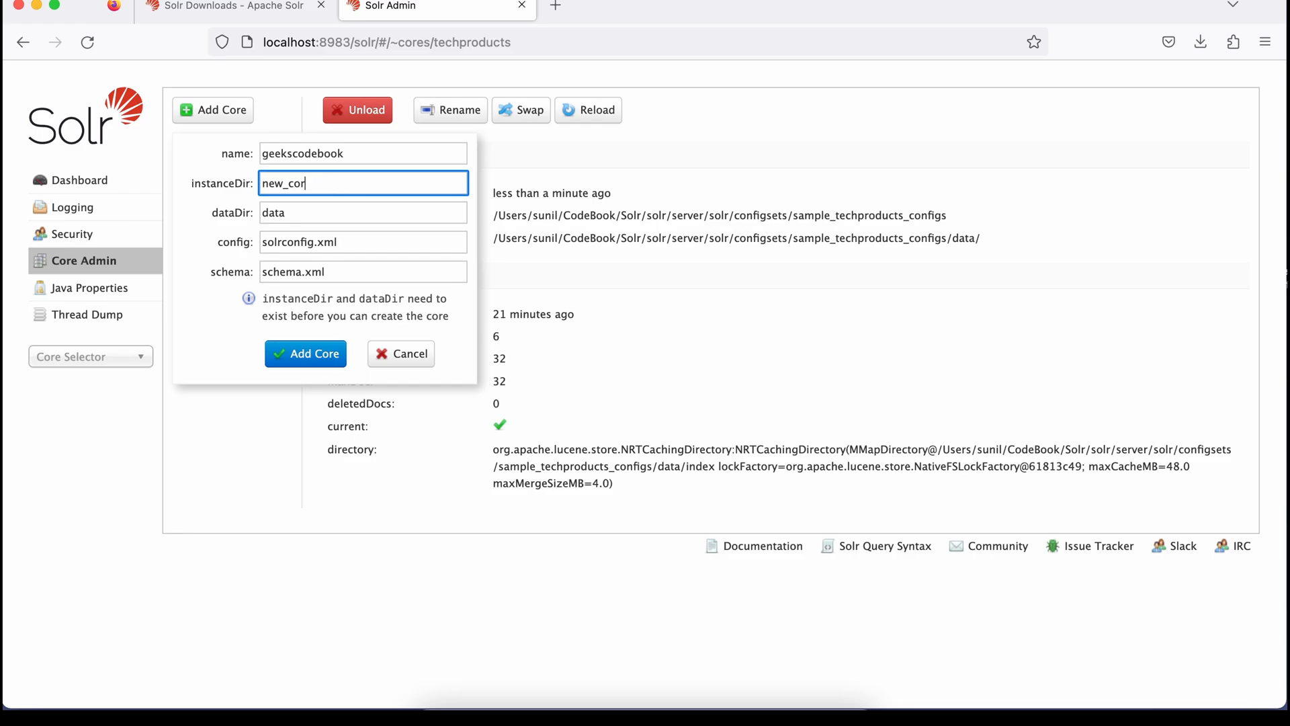
pyautogui.write('geeks')
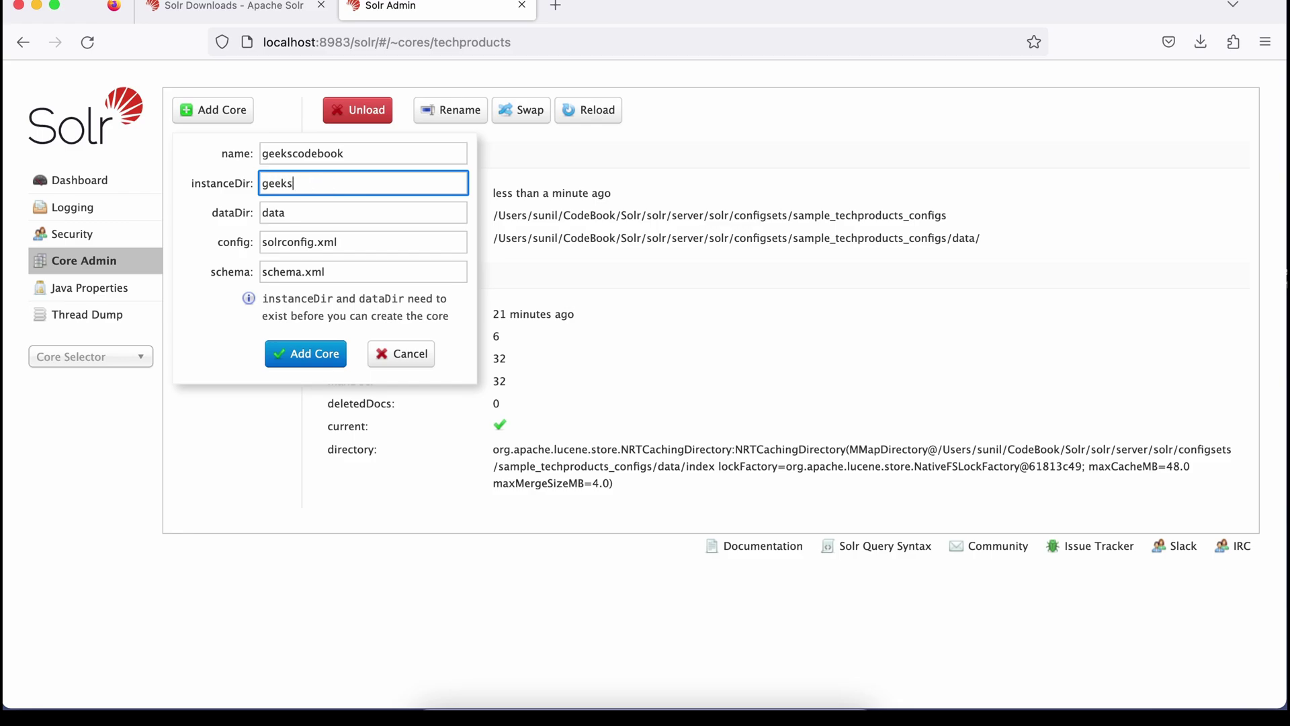
pyautogui.write('codebook')
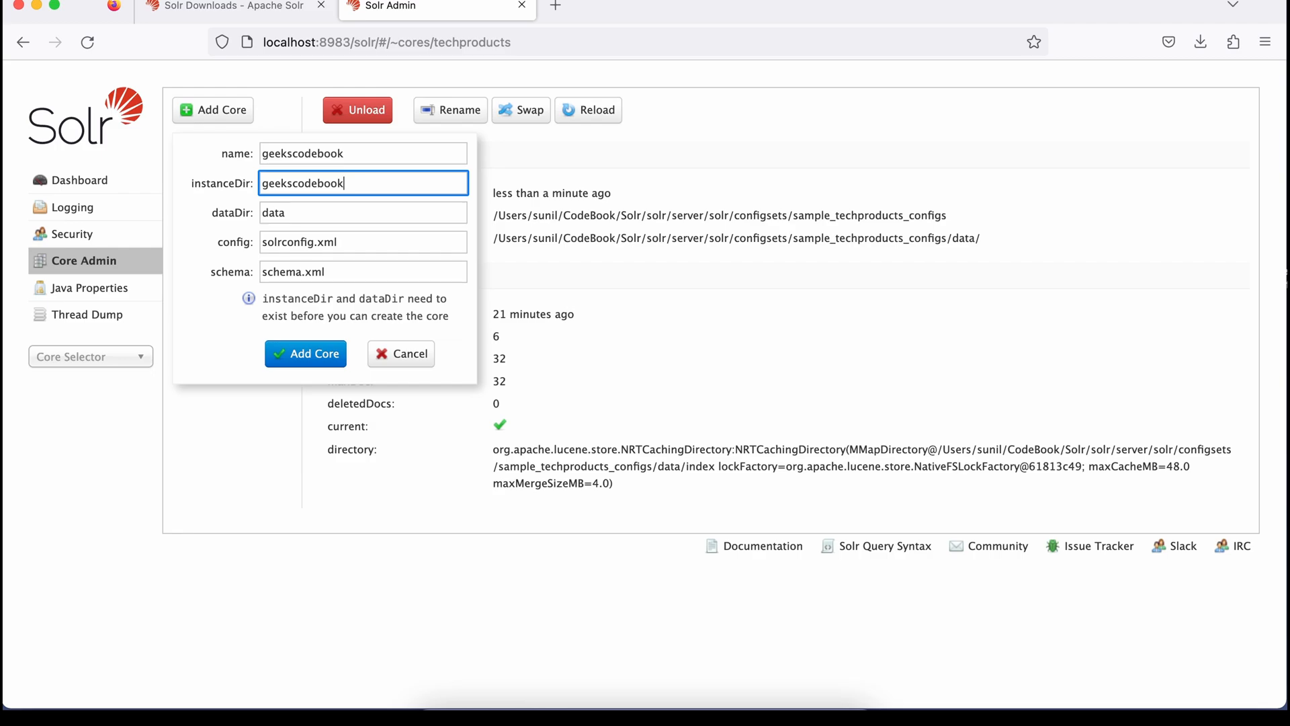
pyautogui.moveTo(264, 505)
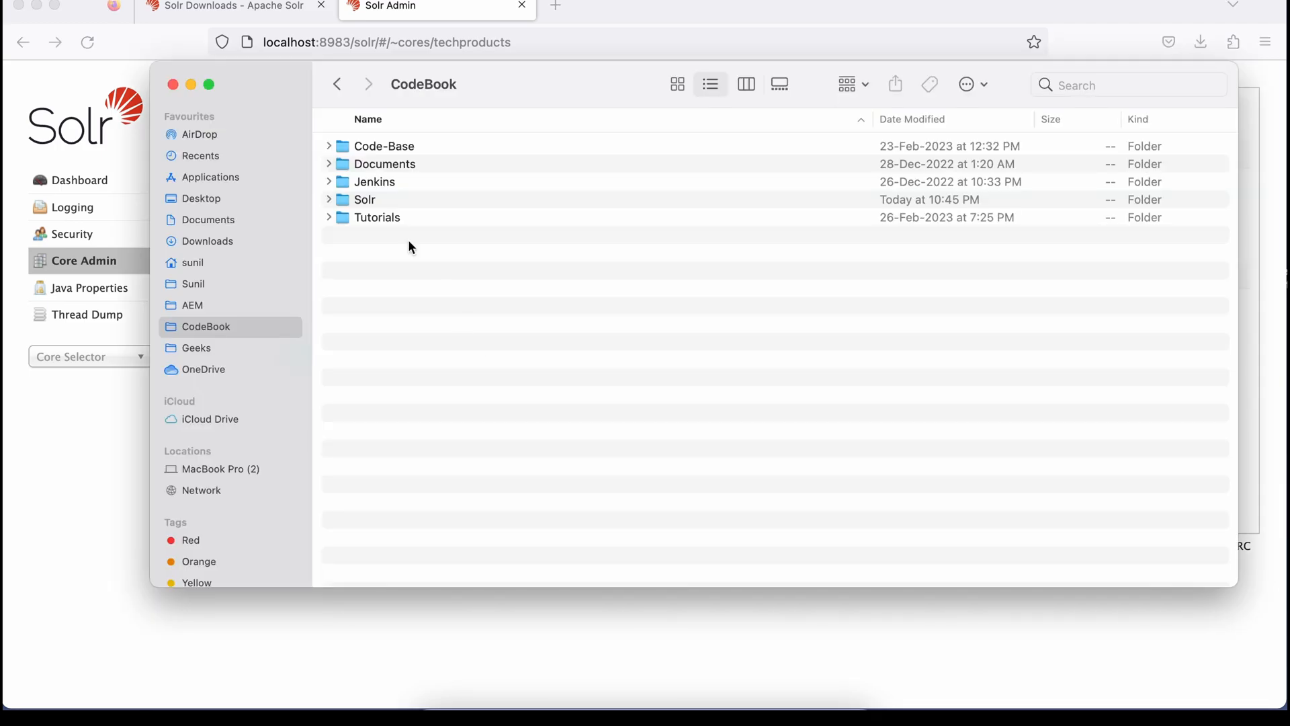
pyautogui.click(329, 199)
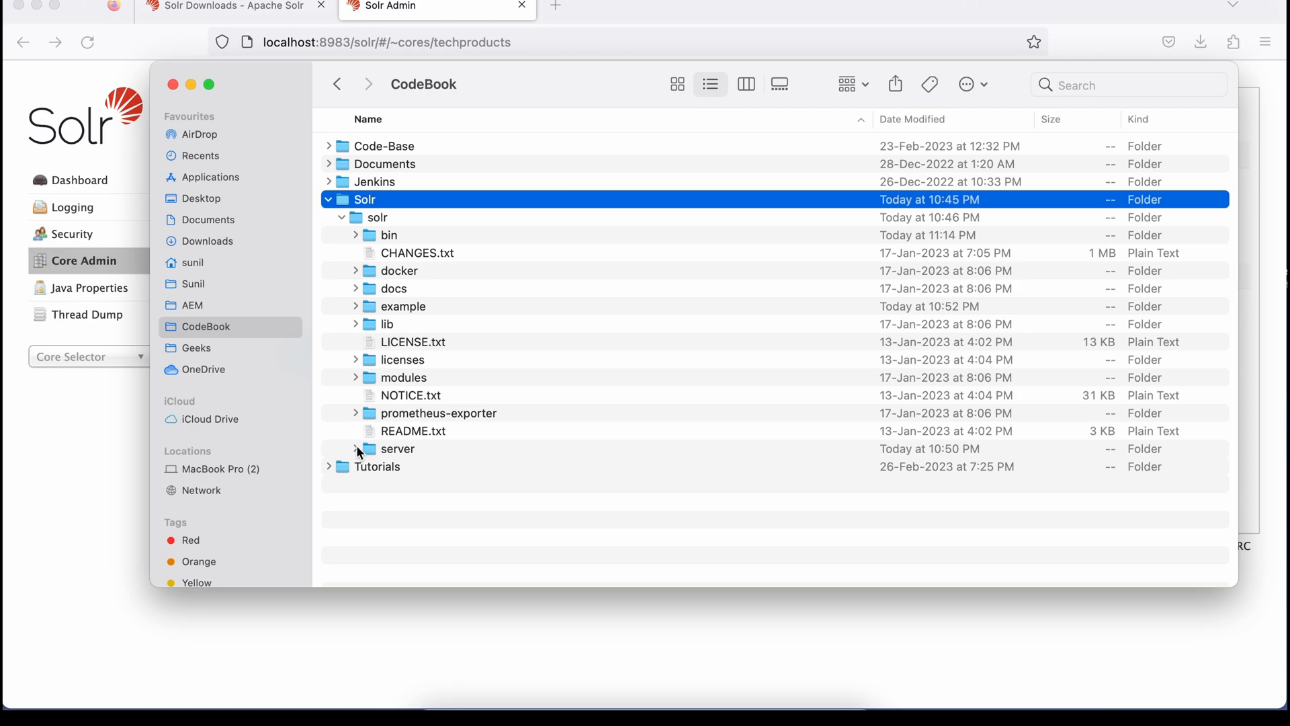
pyautogui.click(357, 449)
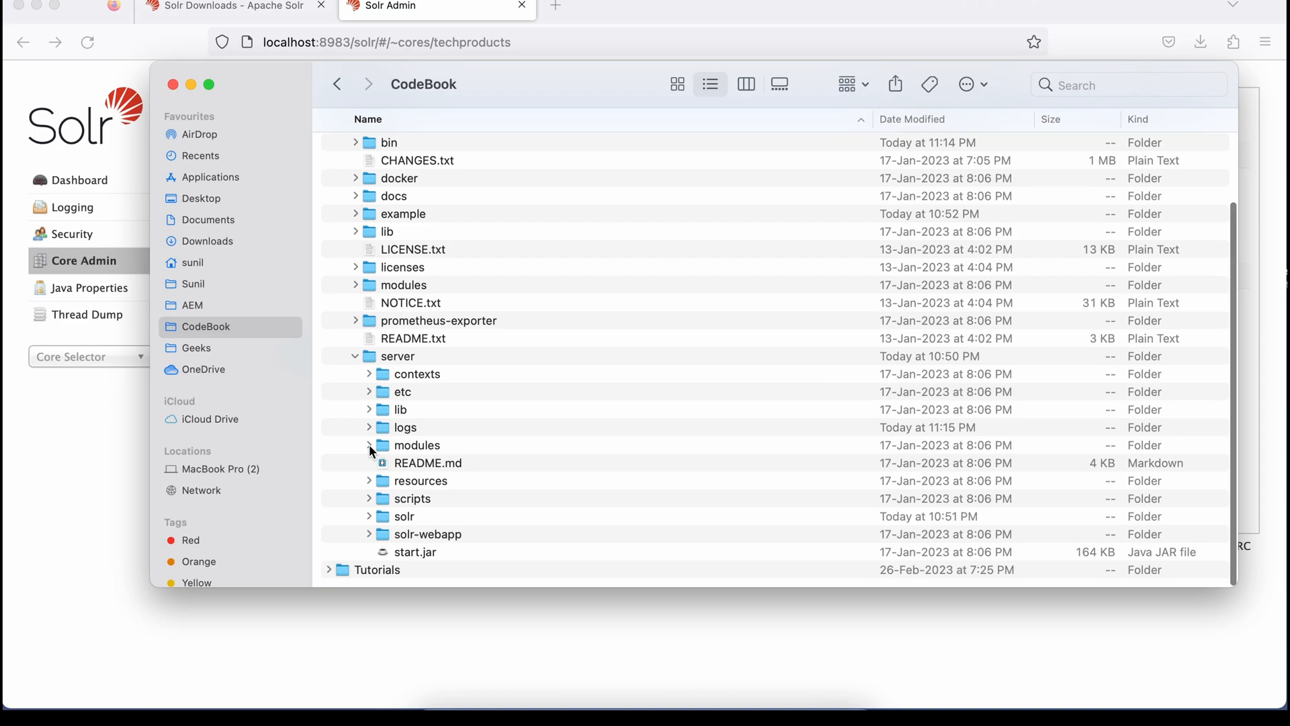
pyautogui.click(403, 516)
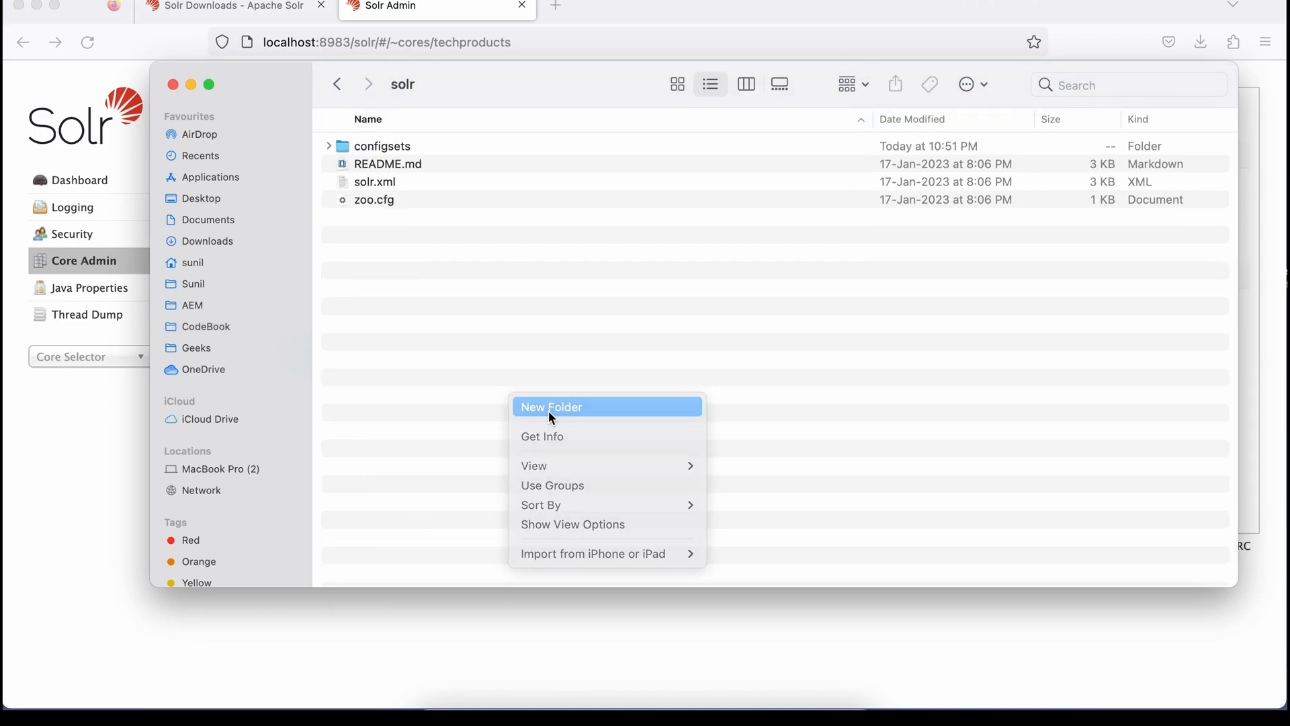
pyautogui.click(551, 407)
pyautogui.write('geeks')
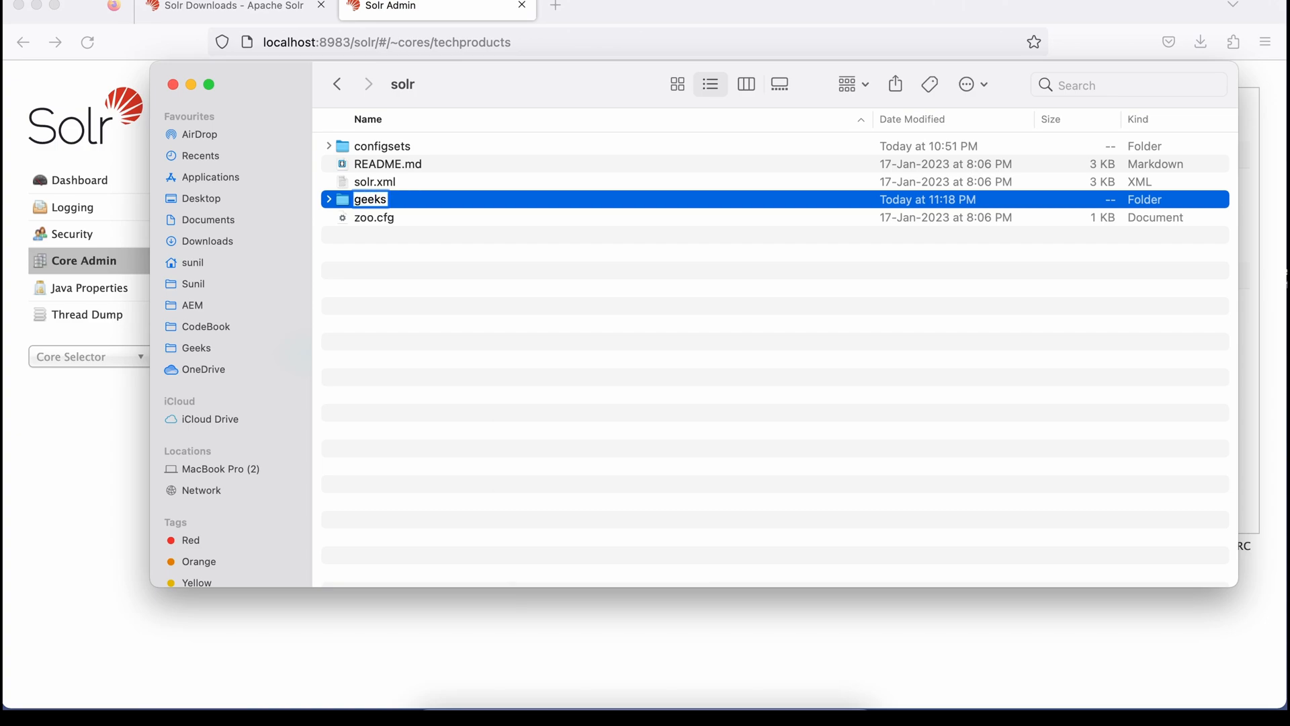
pyautogui.write('codeboo')
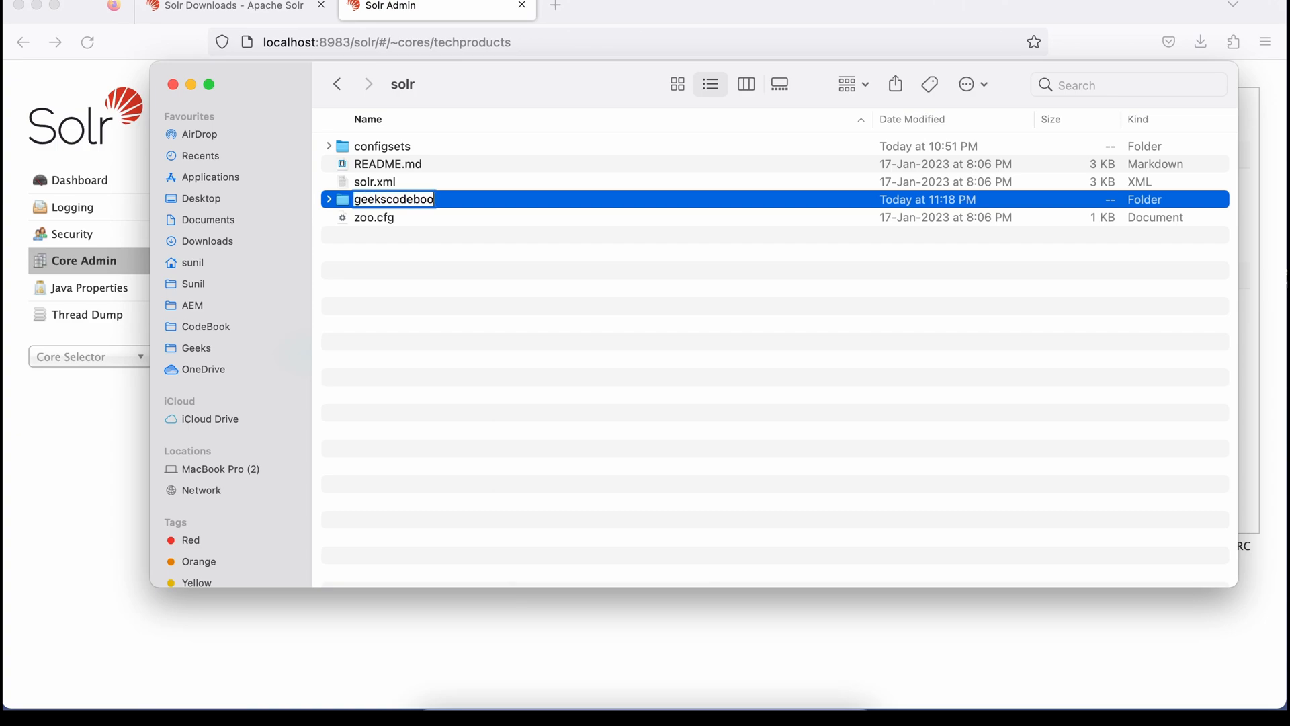
pyautogui.press('Return')
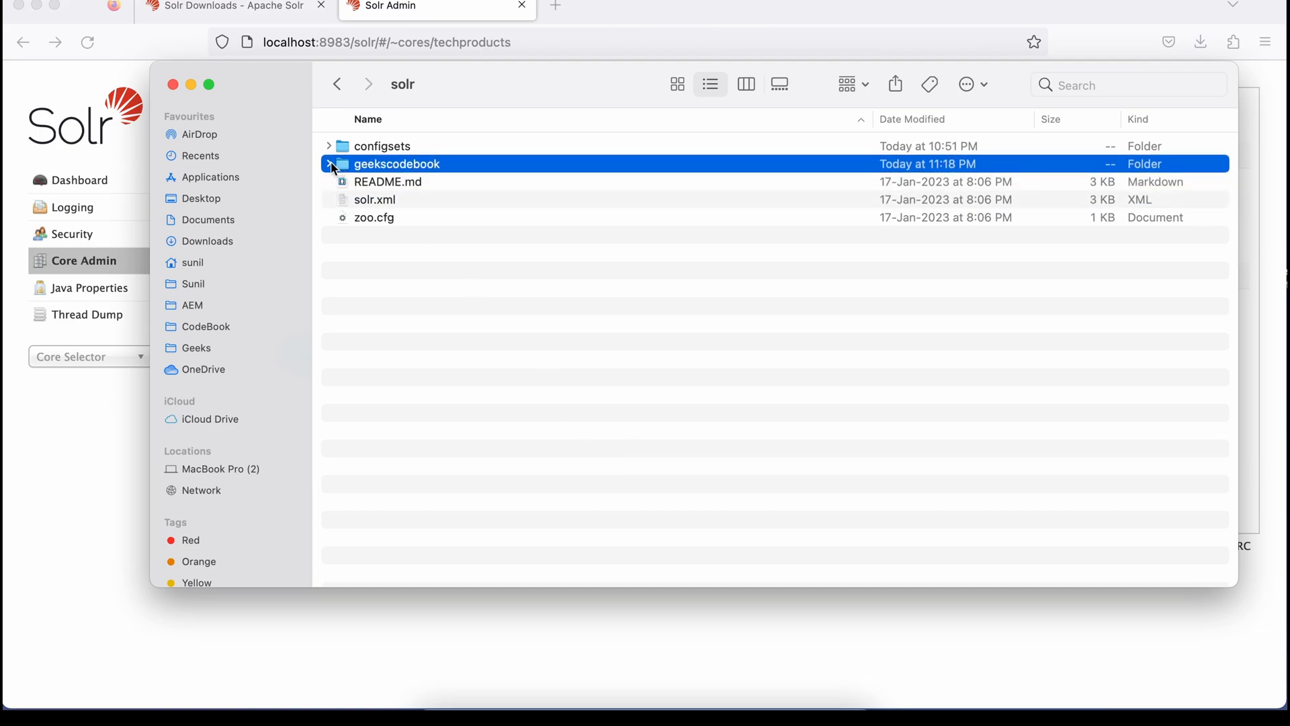
# Step: Create 'conf' and 'data' subfolders inside geekscodebook, then go back to solr
pyautogui.click(329, 164)
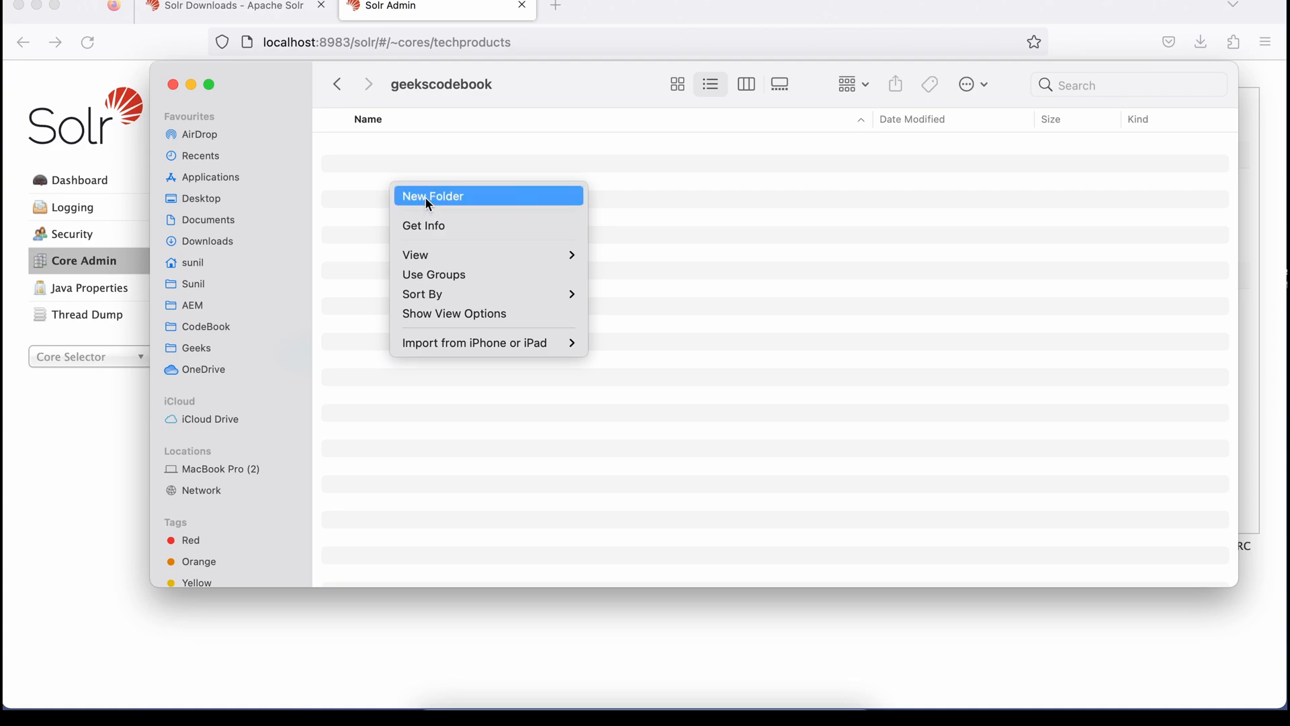
pyautogui.click(433, 195)
pyautogui.write('conf')
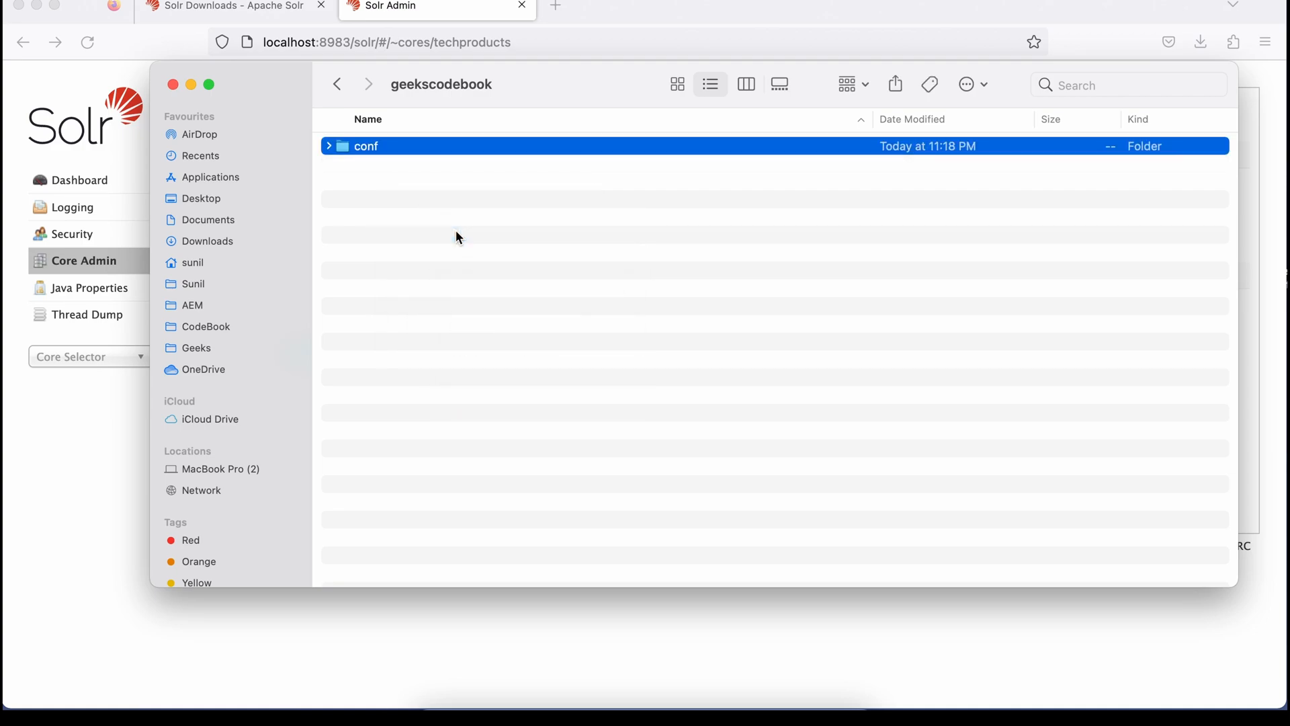
pyautogui.click(366, 164)
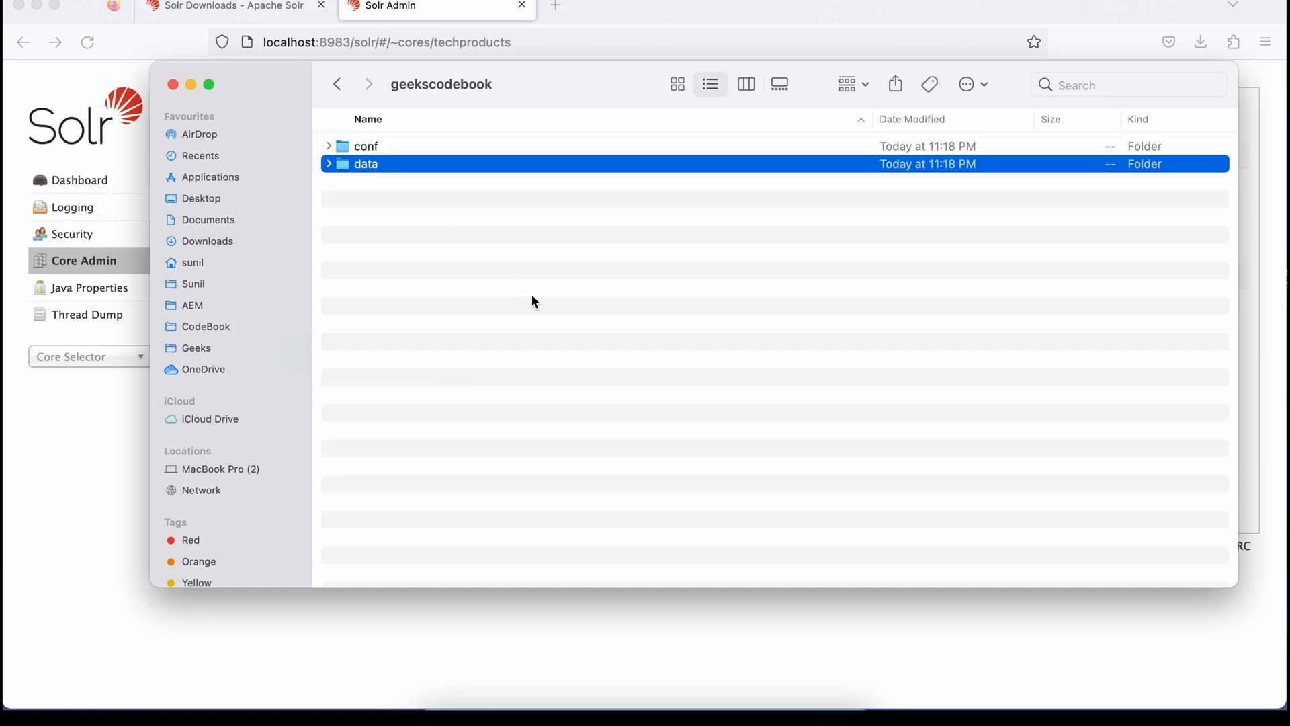
pyautogui.click(600, 321)
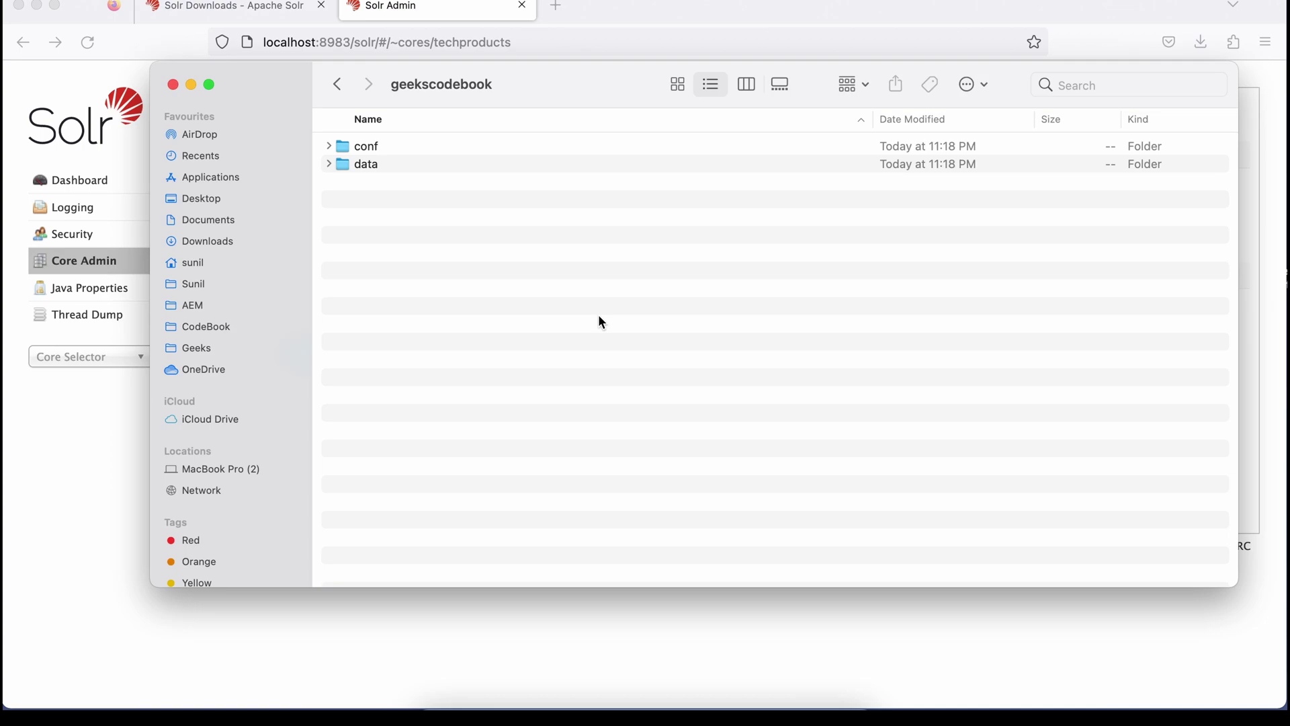
pyautogui.moveTo(354, 62)
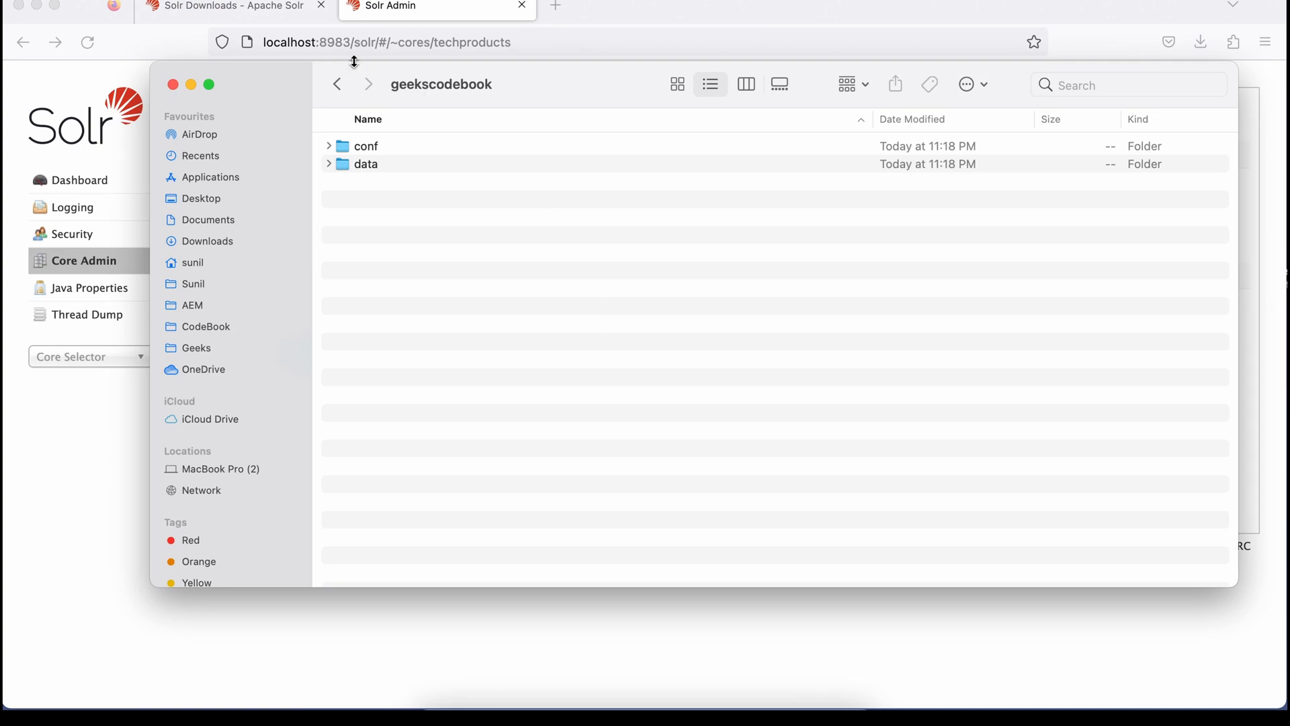
pyautogui.click(337, 84)
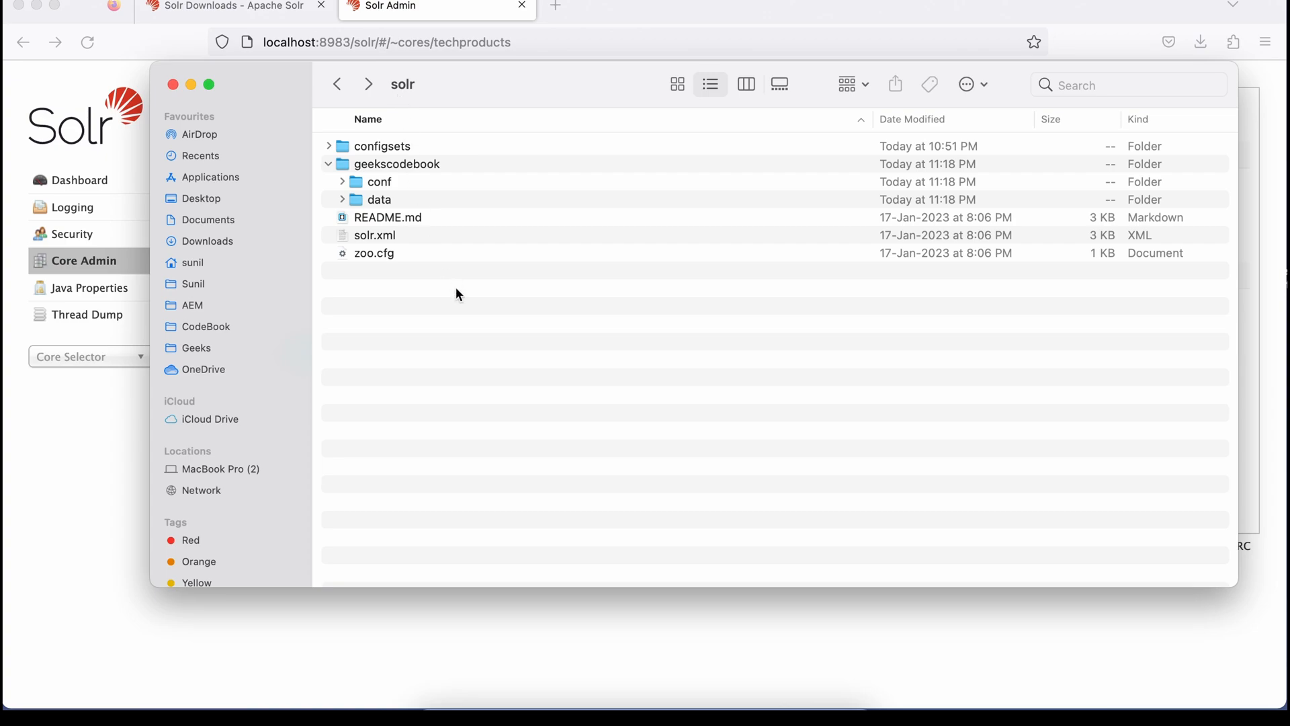
pyautogui.moveTo(418, 198)
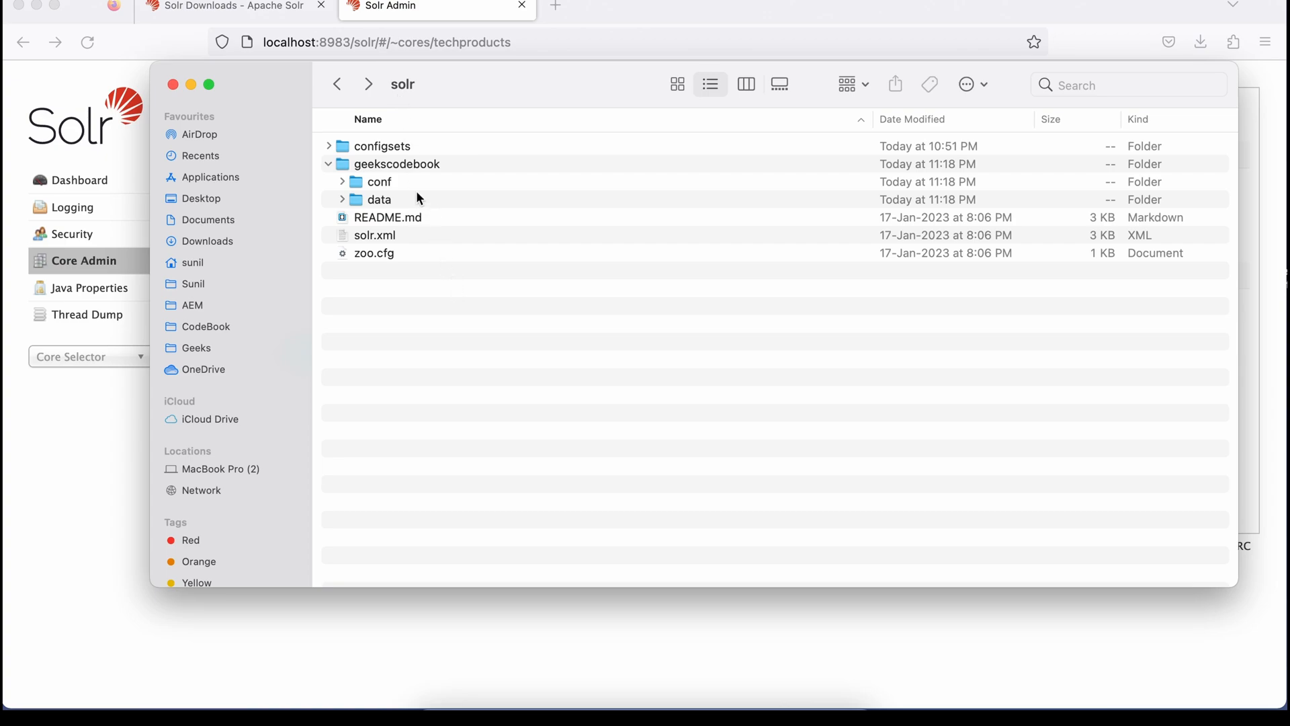
# Step: Open configsets/sample_techproducts_configs/conf and copy its configuration files
pyautogui.click(329, 146)
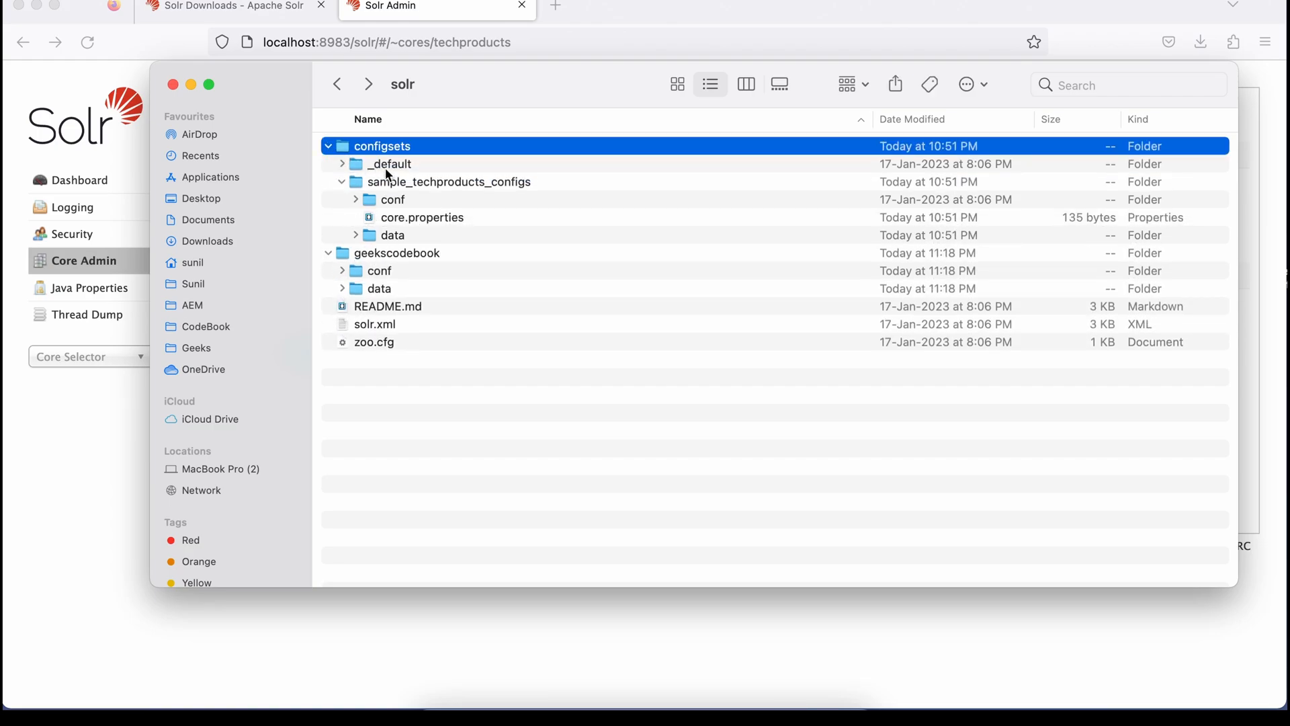
pyautogui.click(448, 182)
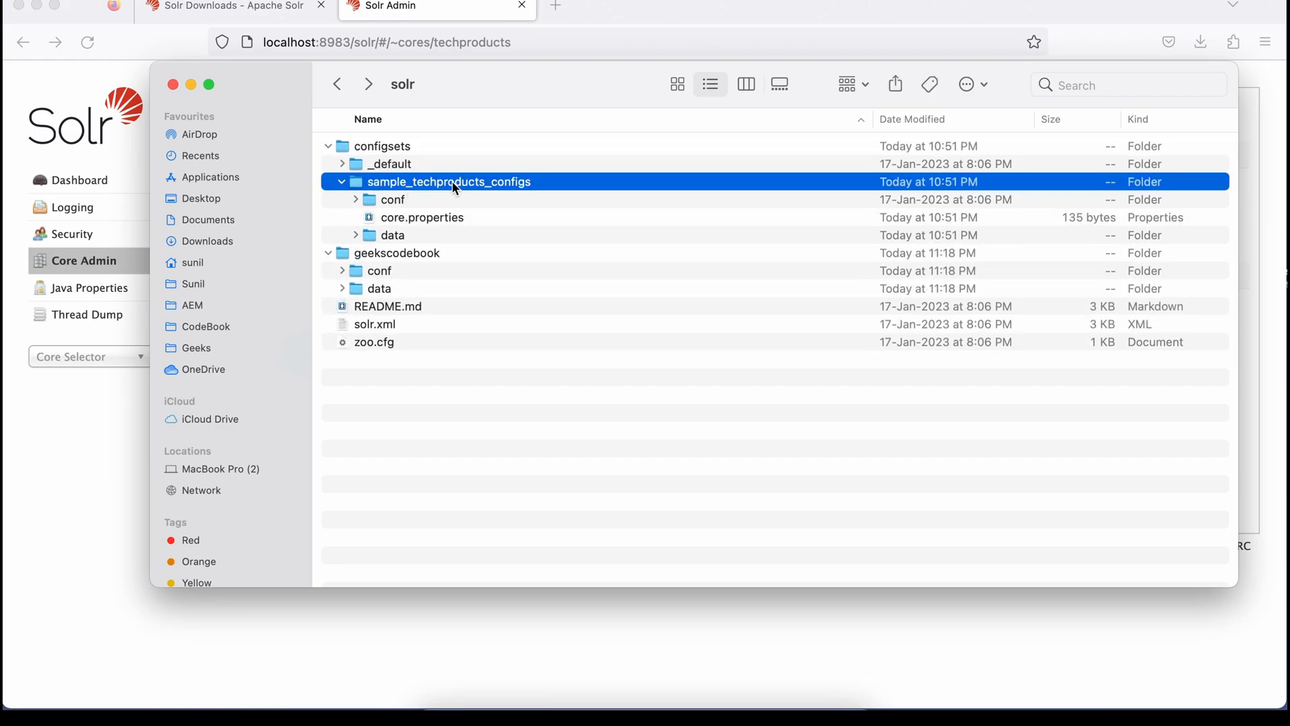
pyautogui.moveTo(484, 191)
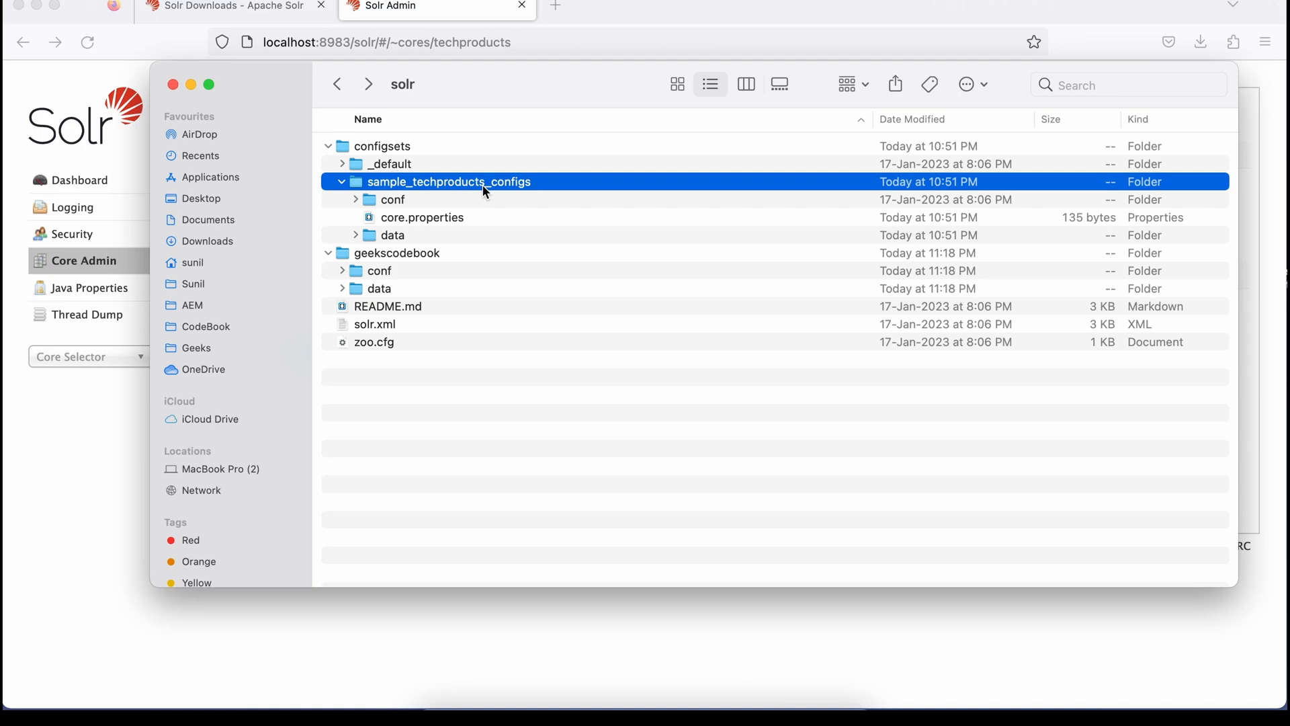
pyautogui.moveTo(474, 191)
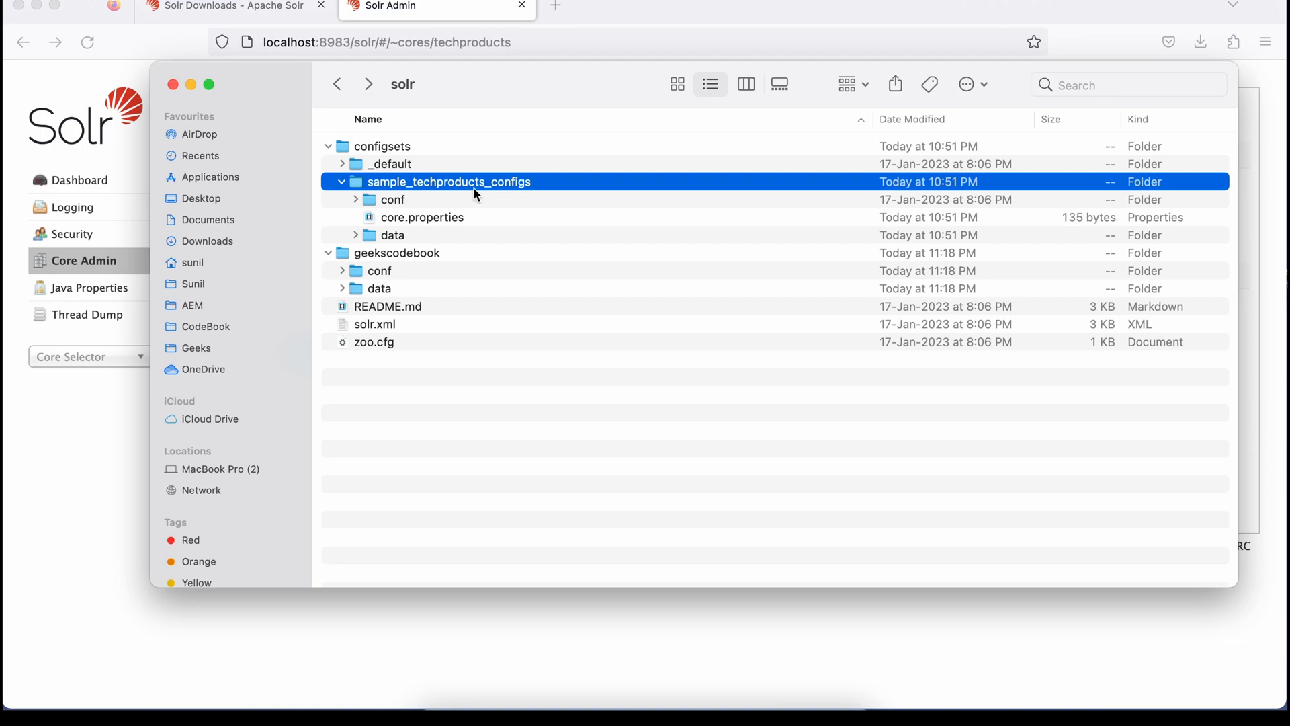
pyautogui.click(356, 199)
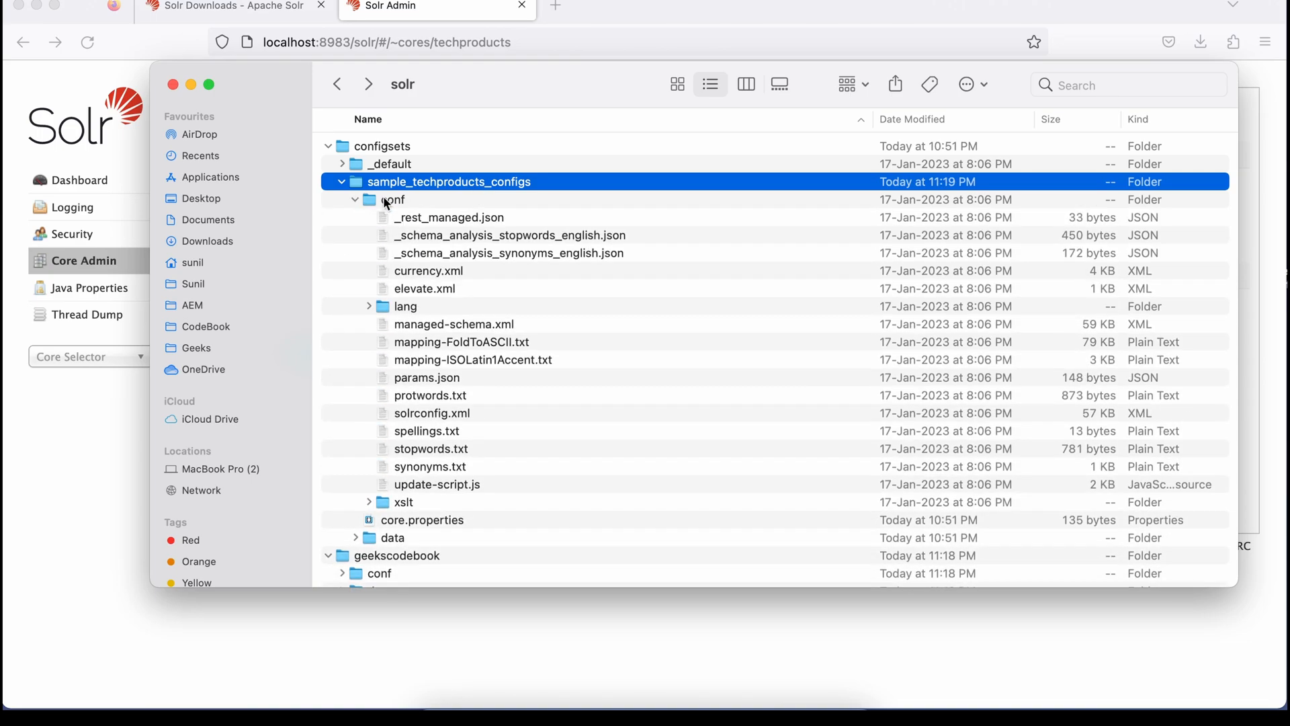
pyautogui.doubleClick(396, 199)
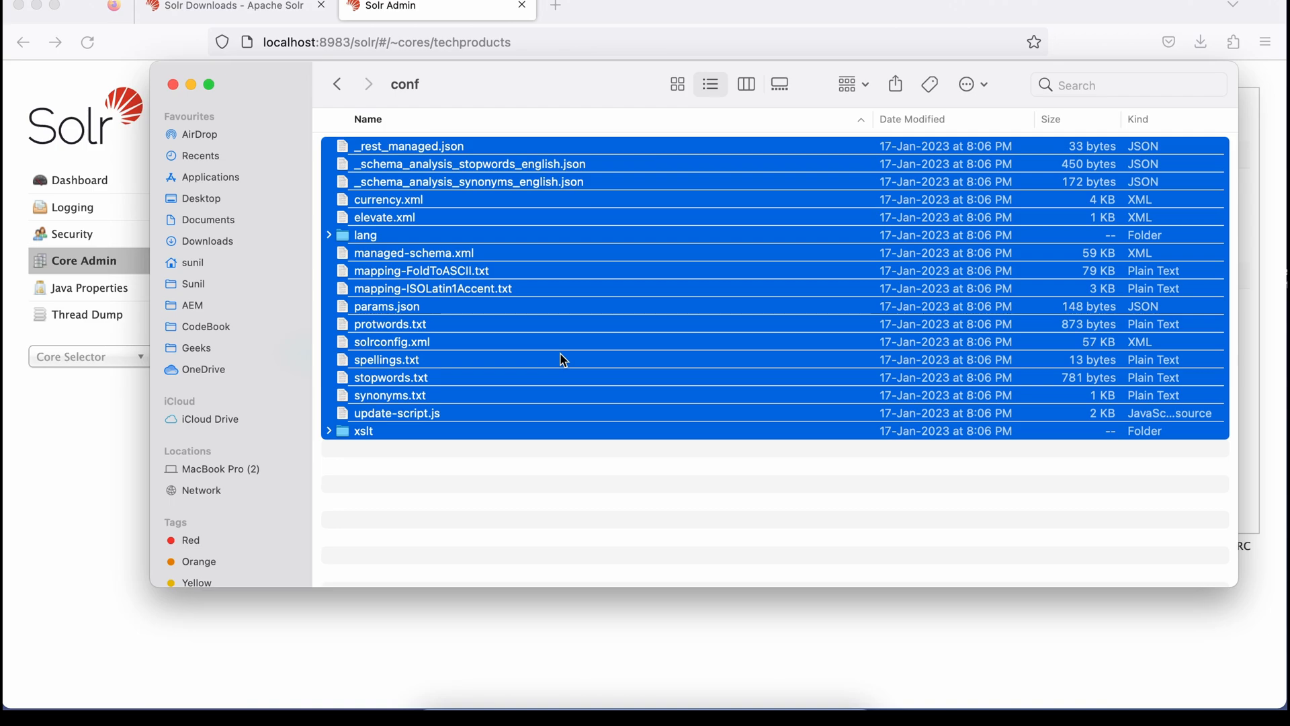
# Step: Paste the 17 copied configuration items into geekscodebook's conf folder
pyautogui.click(337, 84)
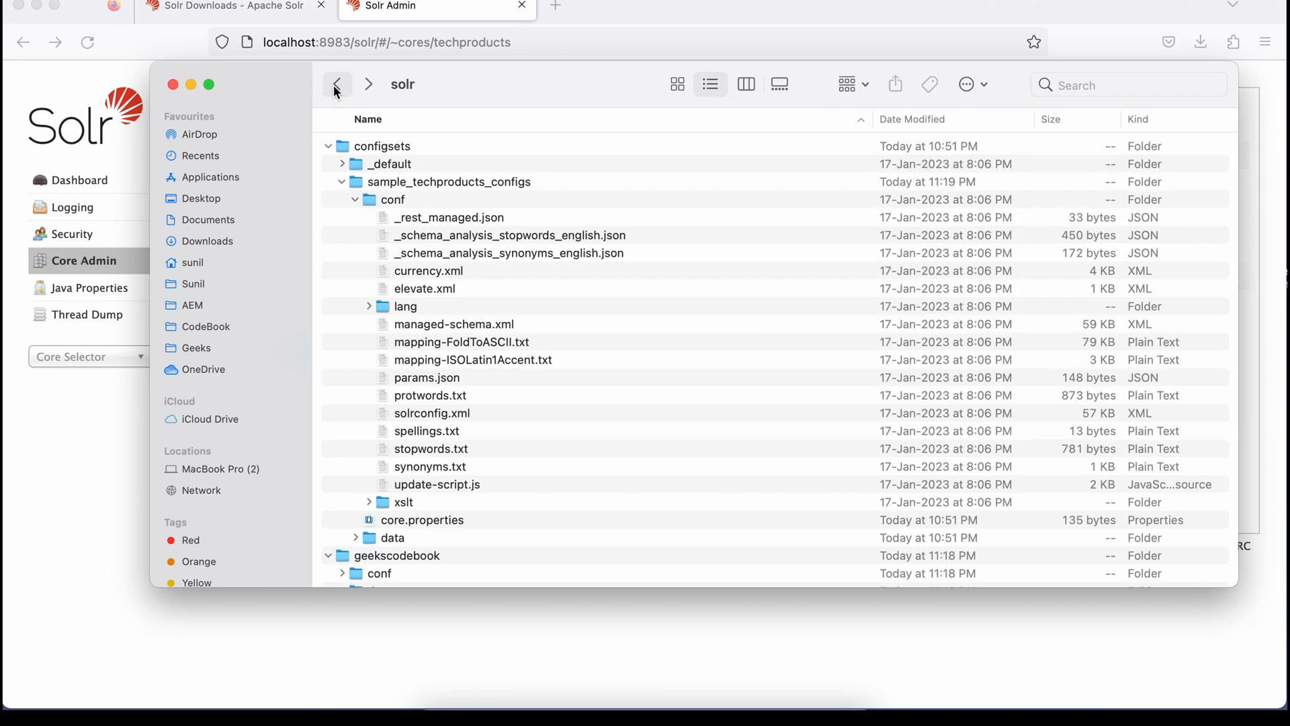
pyautogui.scroll(-3)
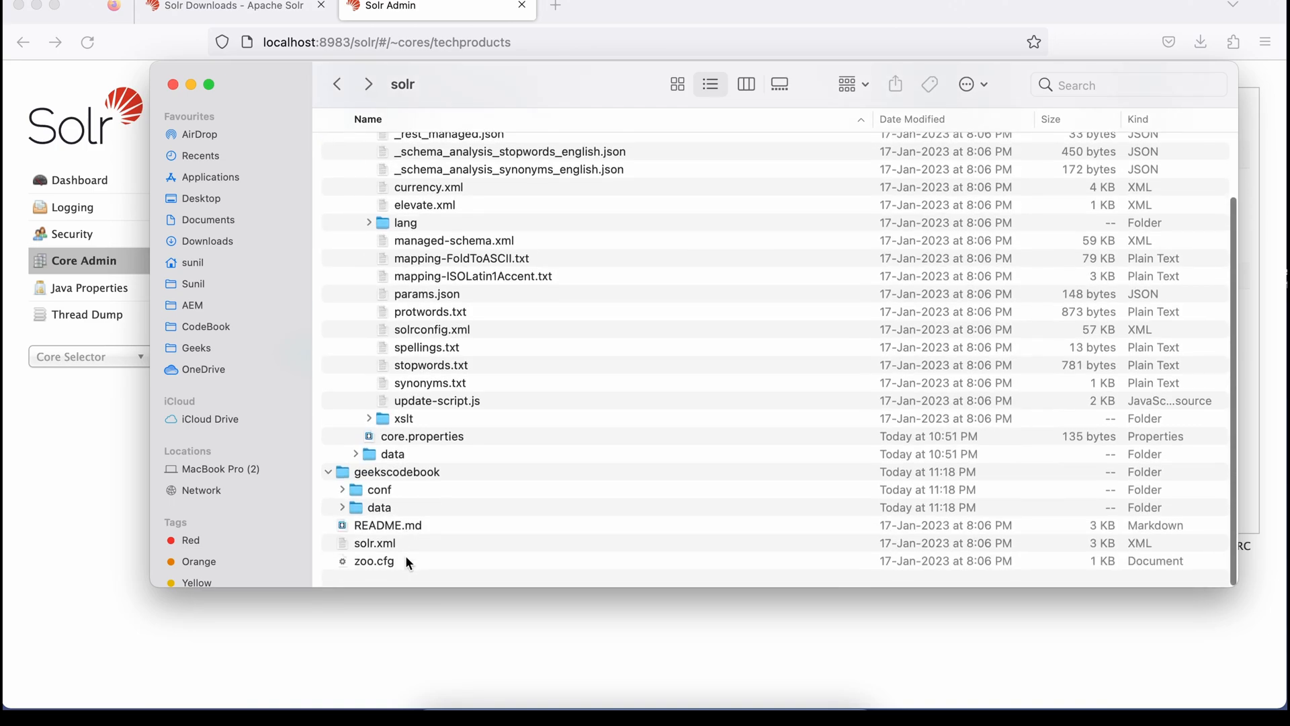
pyautogui.click(379, 489)
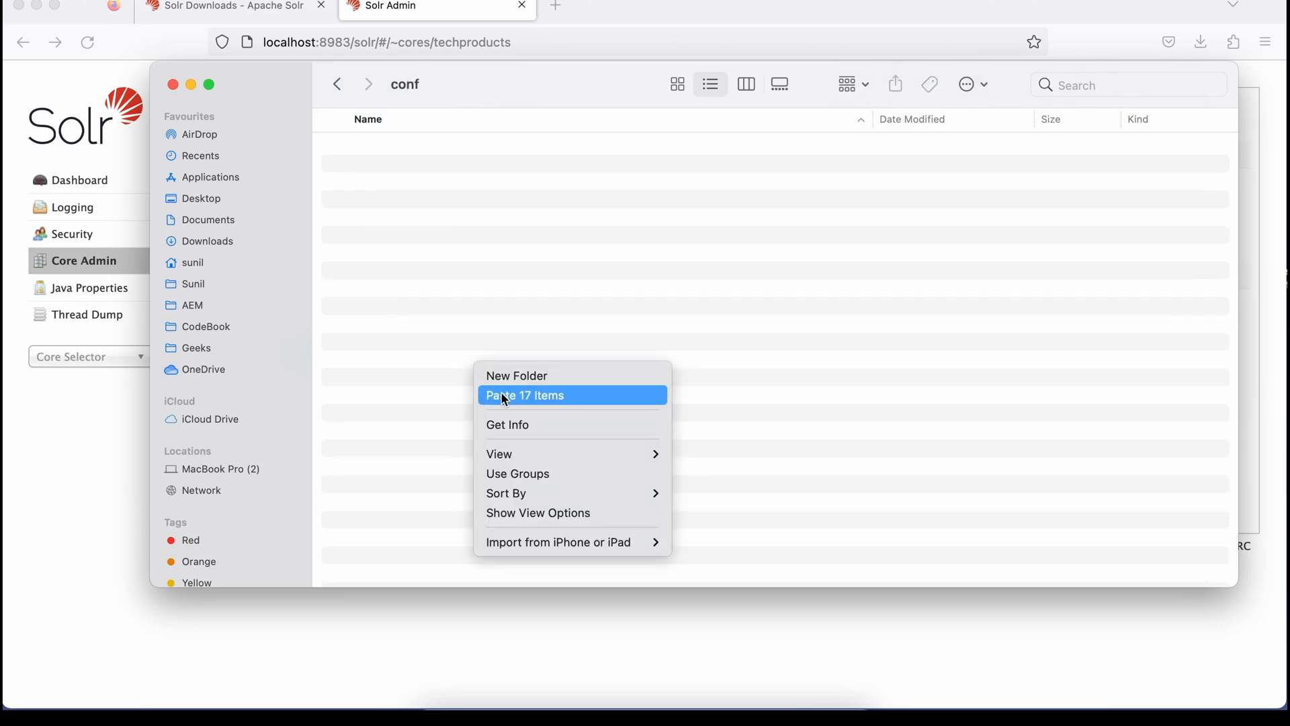
pyautogui.click(526, 395)
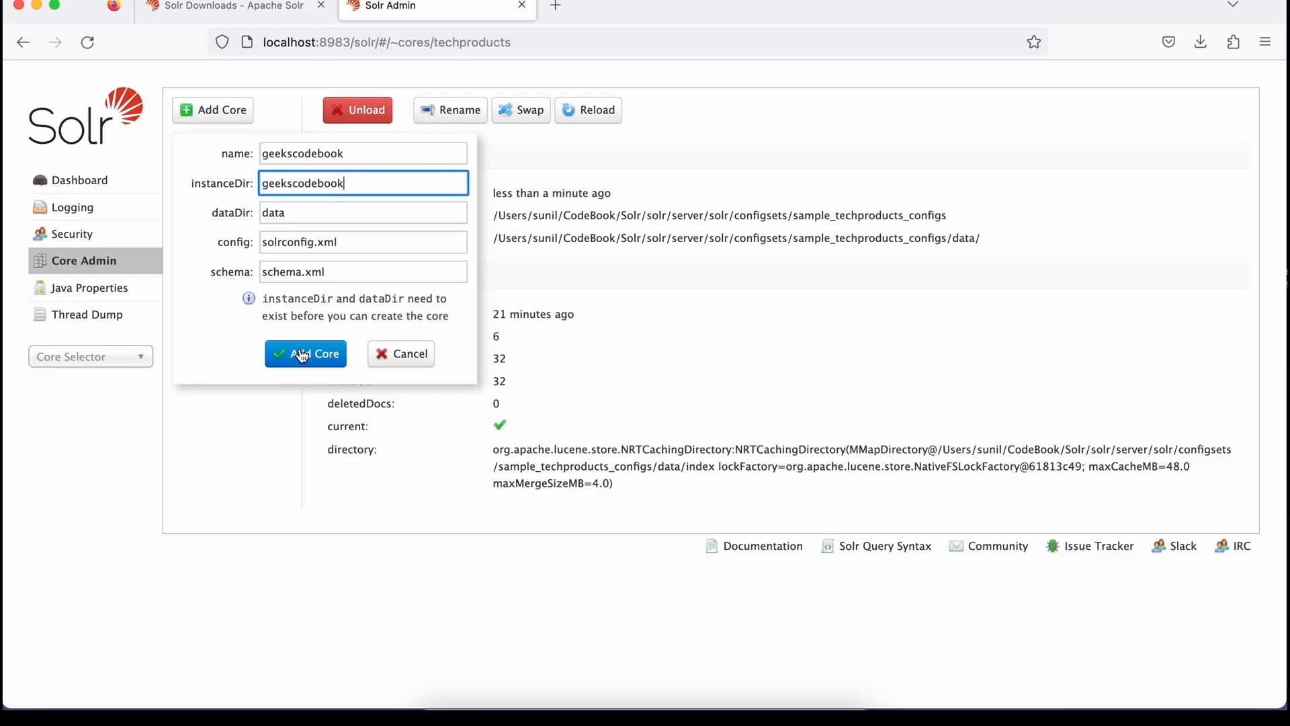
# Step: Submit the Add Core form for geekscodebook with dataDir 'data'
pyautogui.click(305, 355)
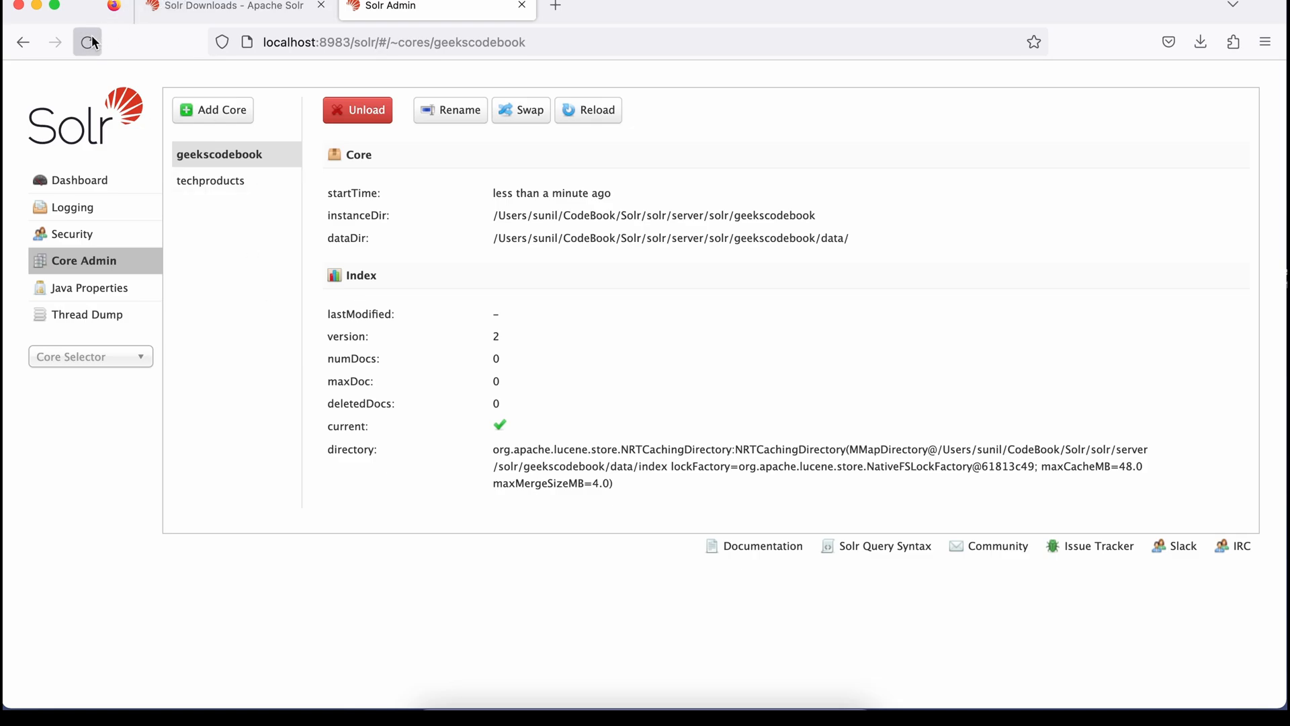
# Step: Pick geekscodebook from the Core Selector dropdown to show its Overview with 0 documents
pyautogui.click(88, 356)
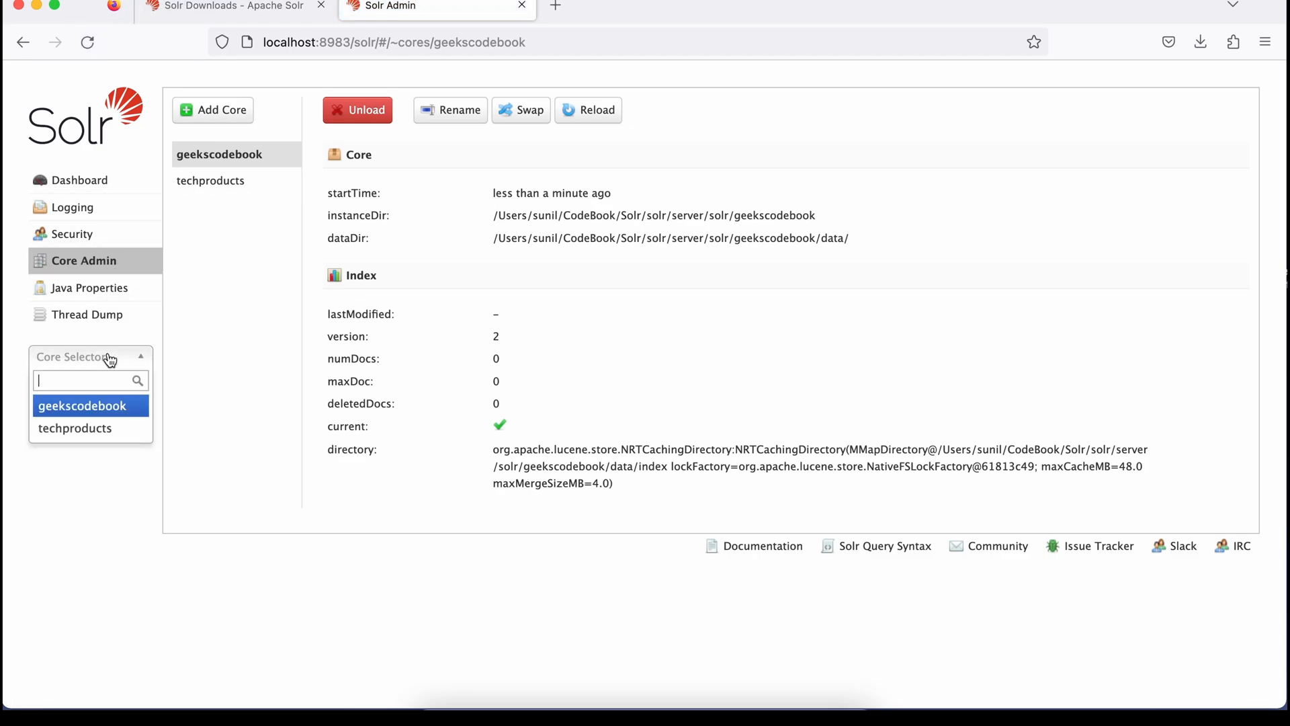
pyautogui.moveTo(56, 414)
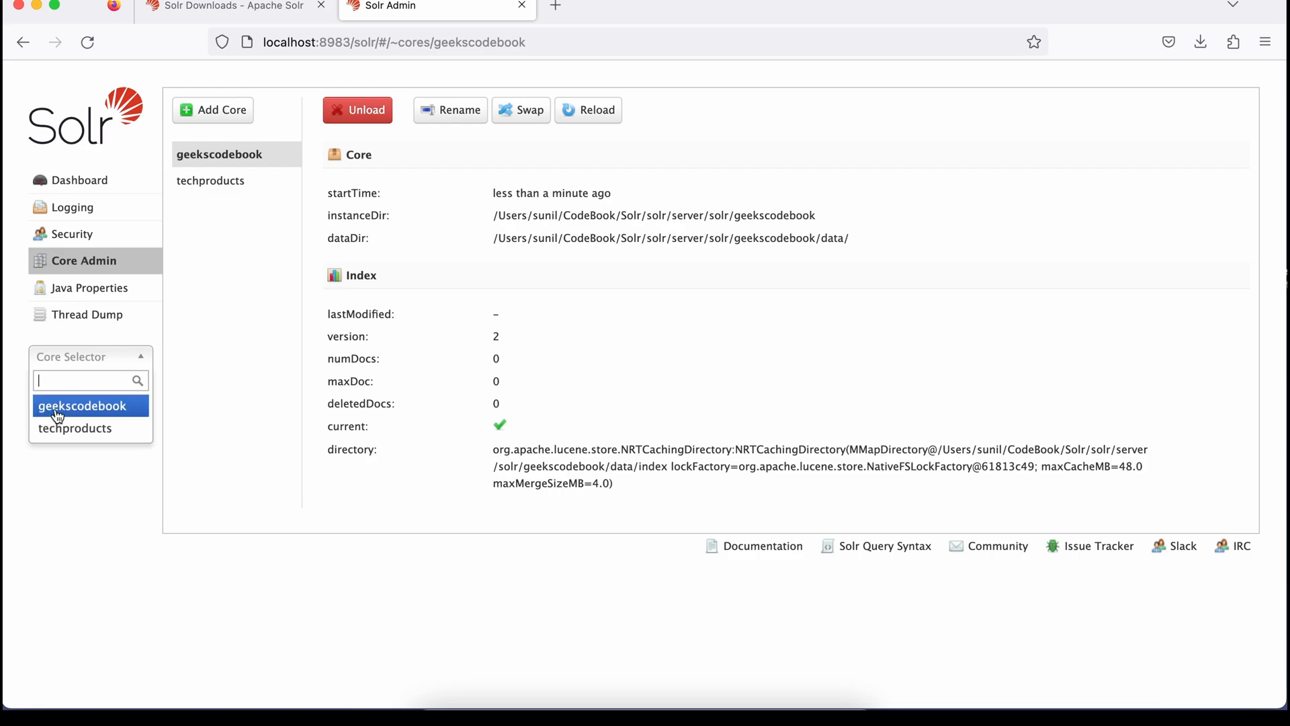
pyautogui.click(81, 406)
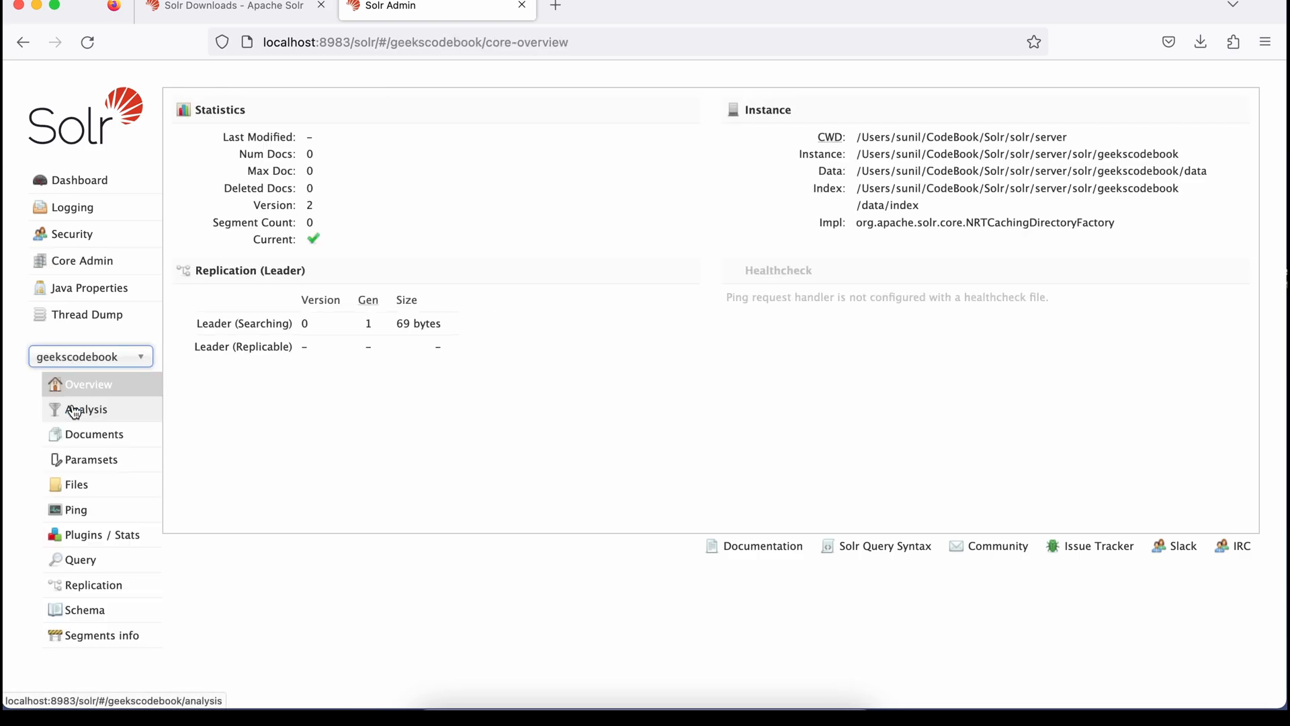
pyautogui.moveTo(472, 151)
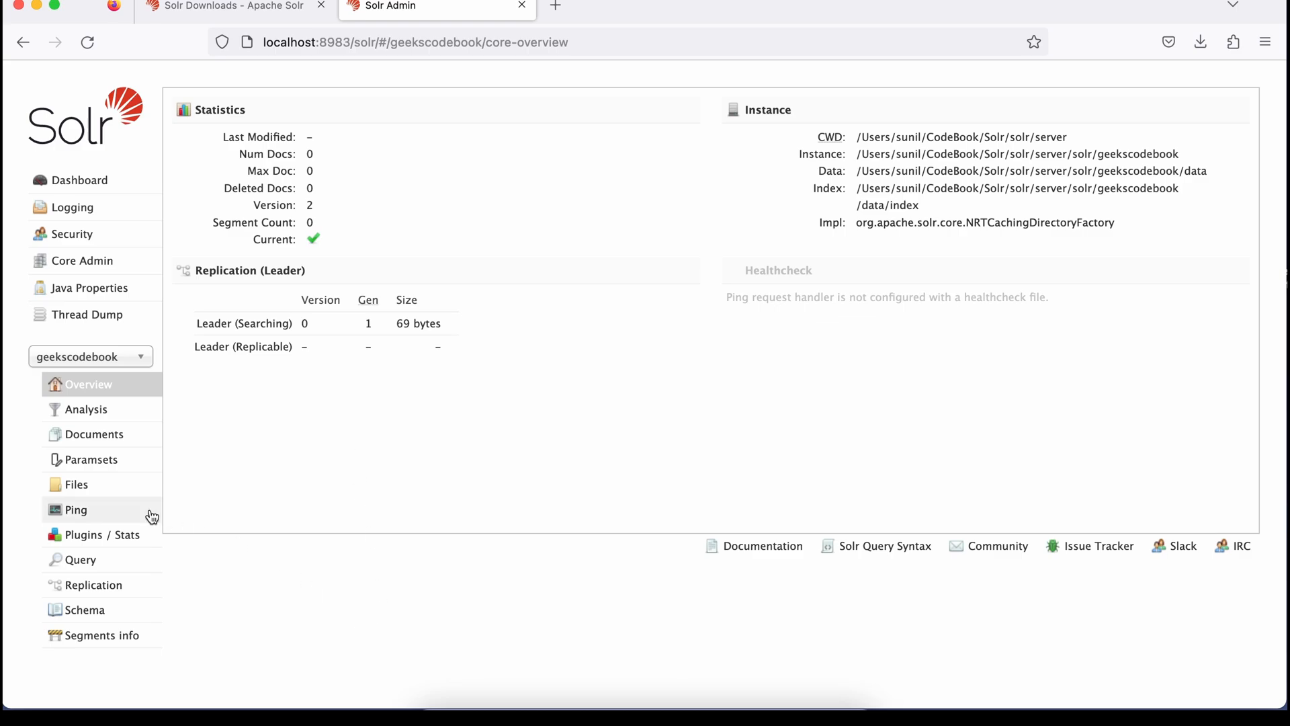
# Step: Go to the core's Documents page with the /update handler and JSON document type
pyautogui.click(81, 560)
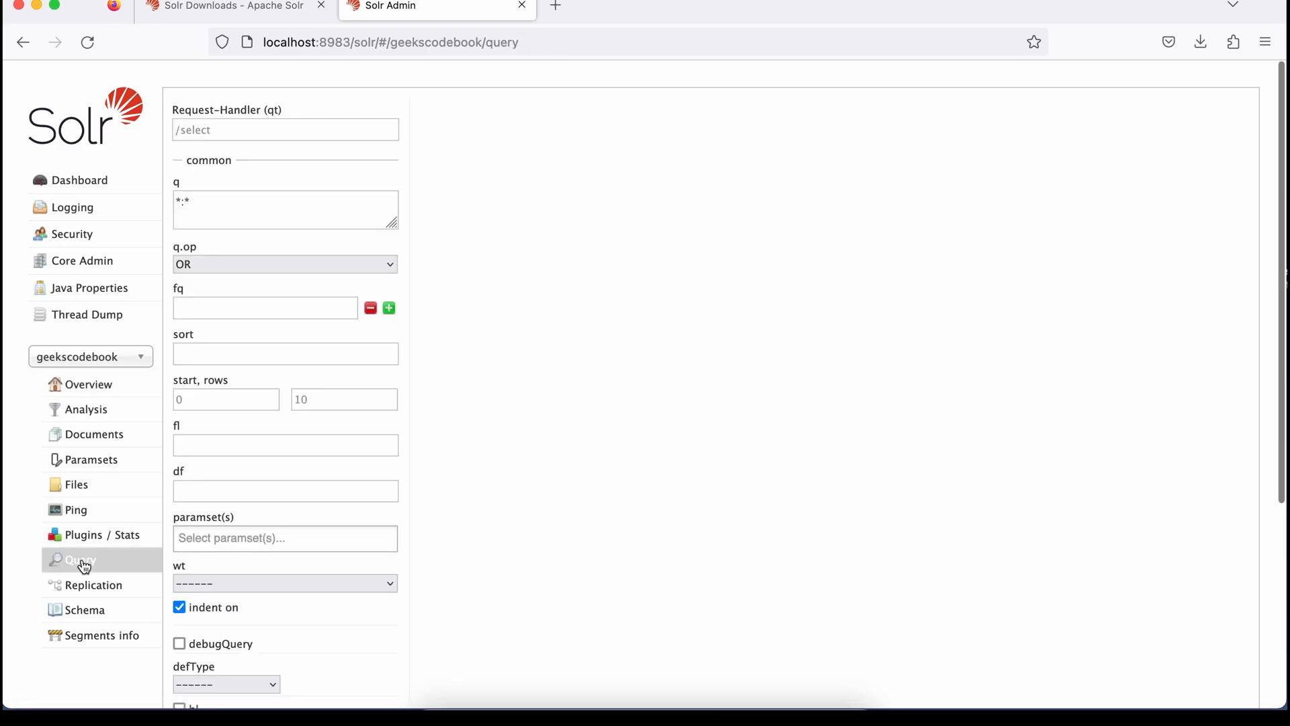
pyautogui.moveTo(125, 513)
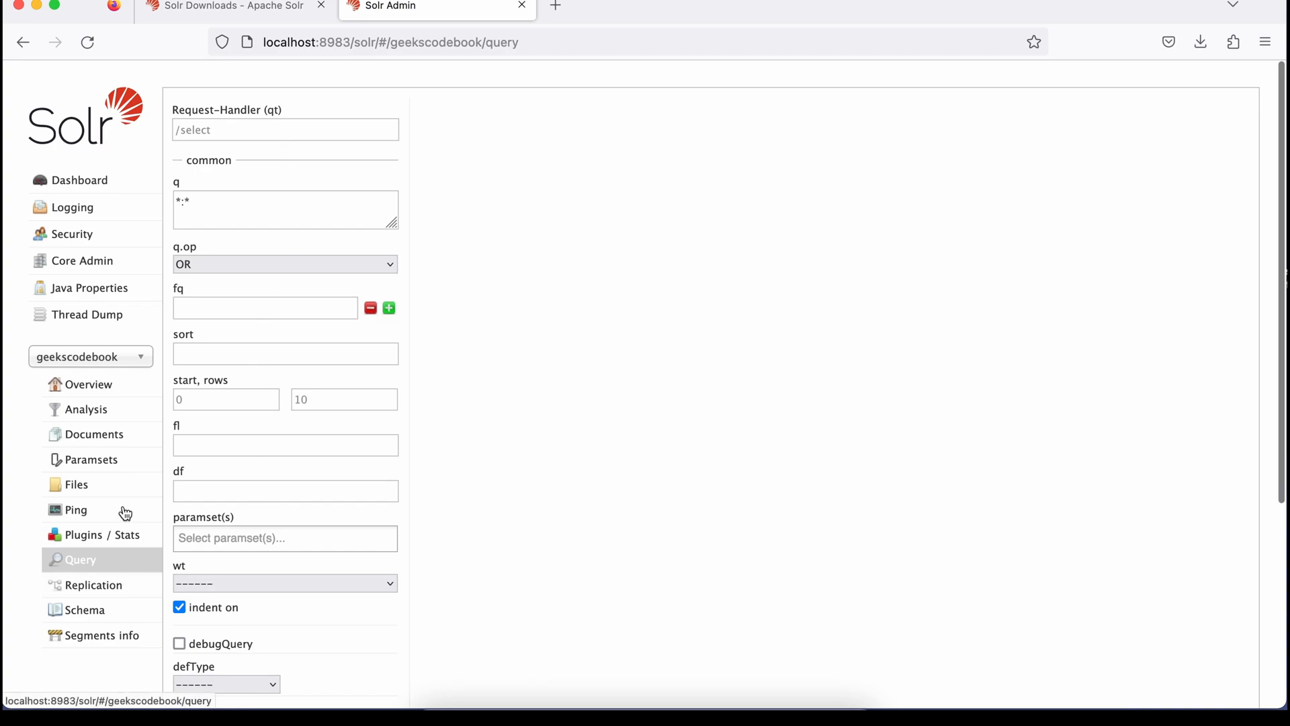
pyautogui.click(94, 434)
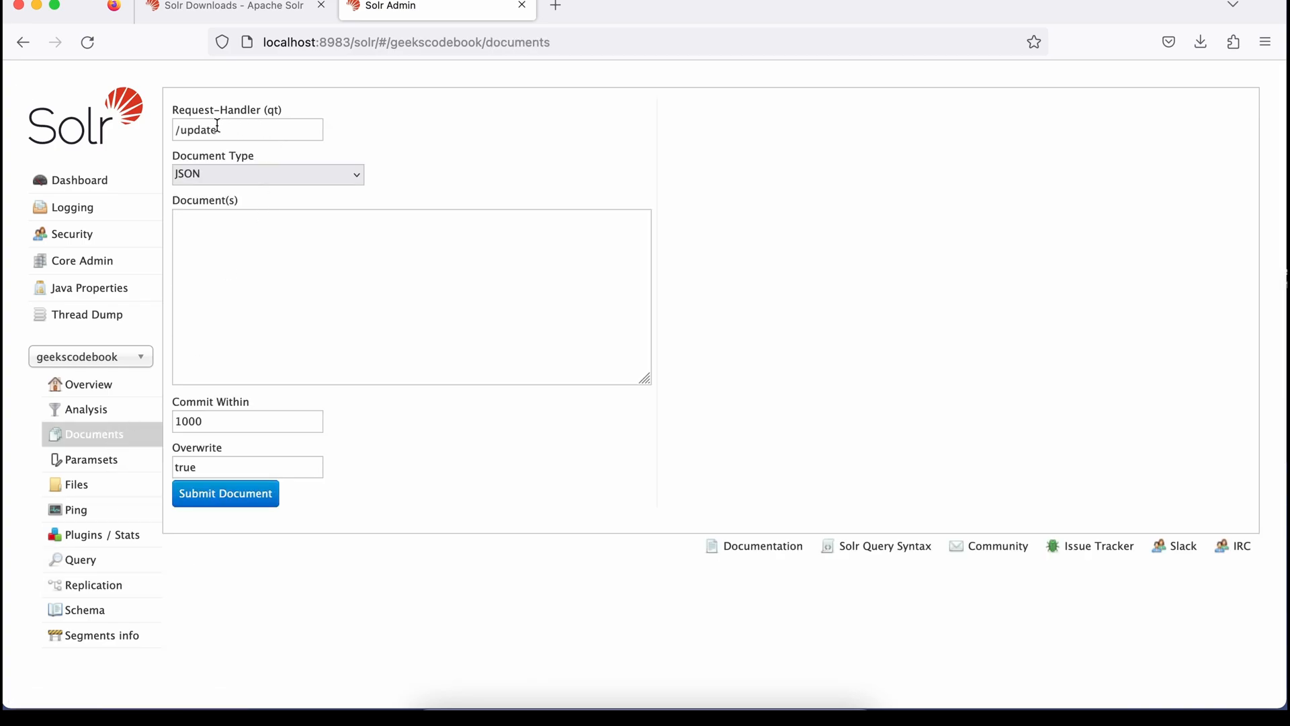
pyautogui.moveTo(247, 129)
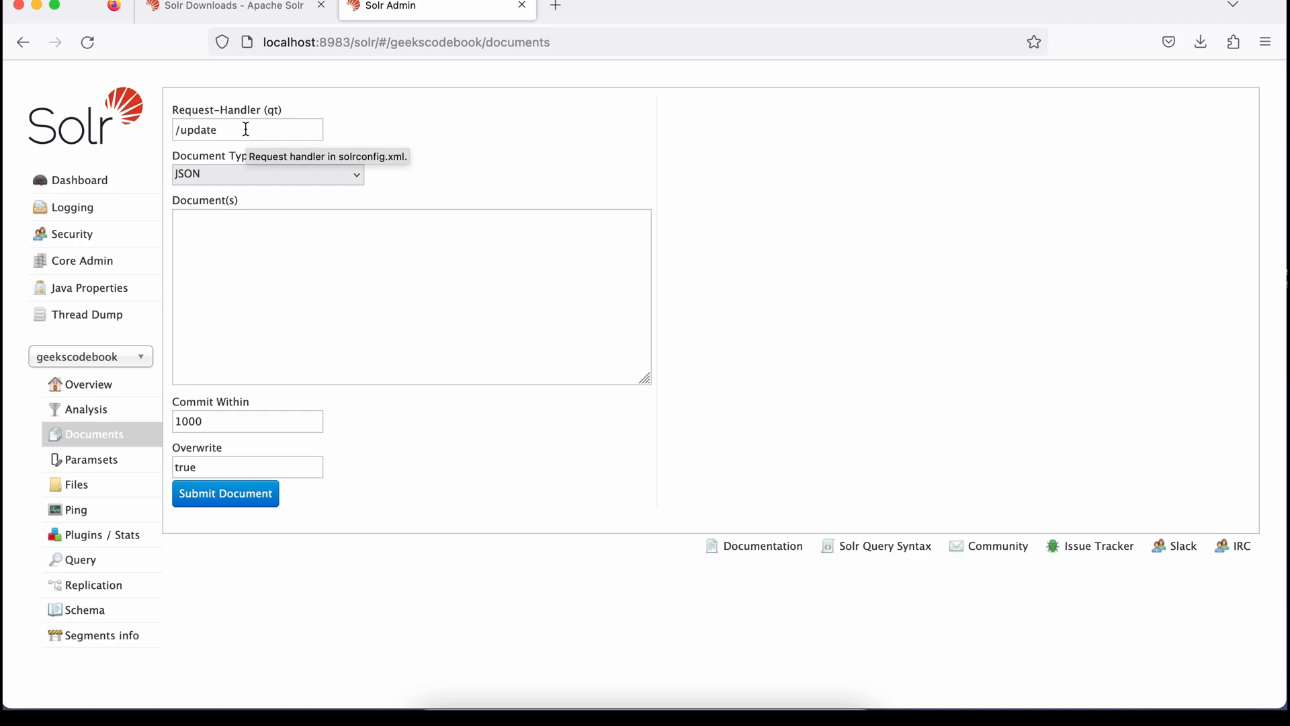
pyautogui.click(266, 173)
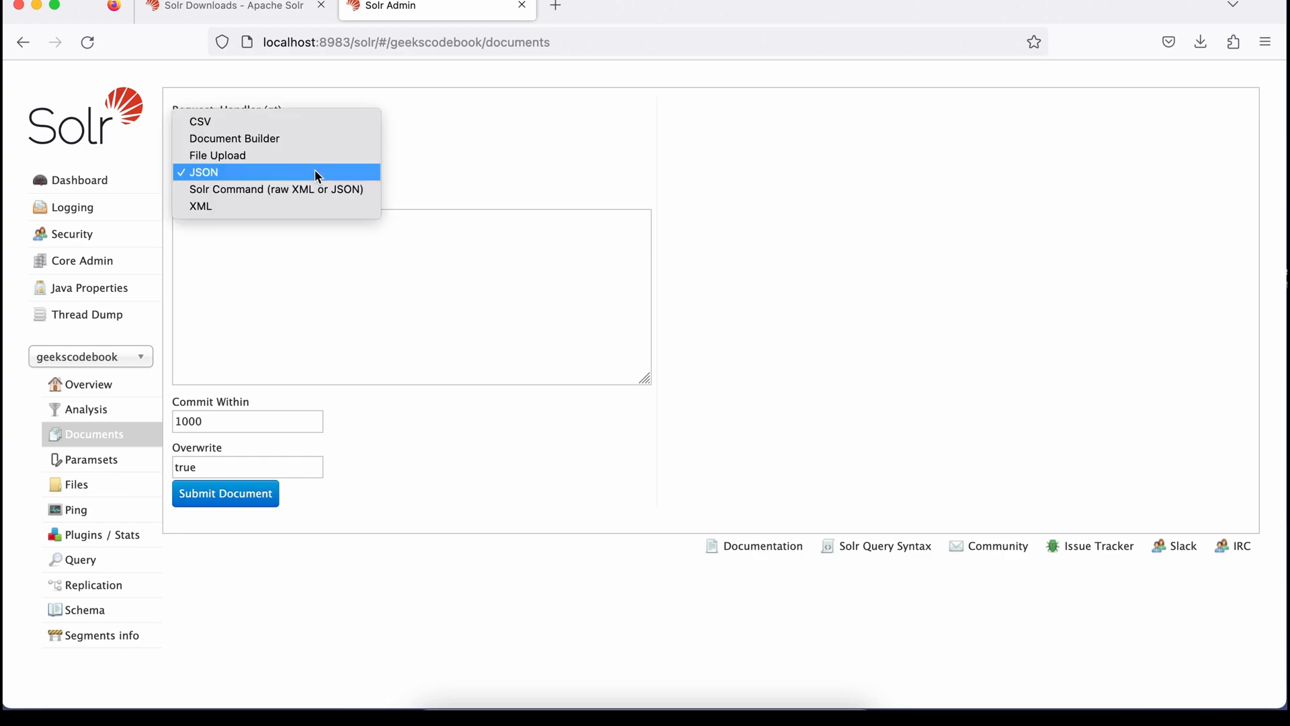
pyautogui.moveTo(229, 121)
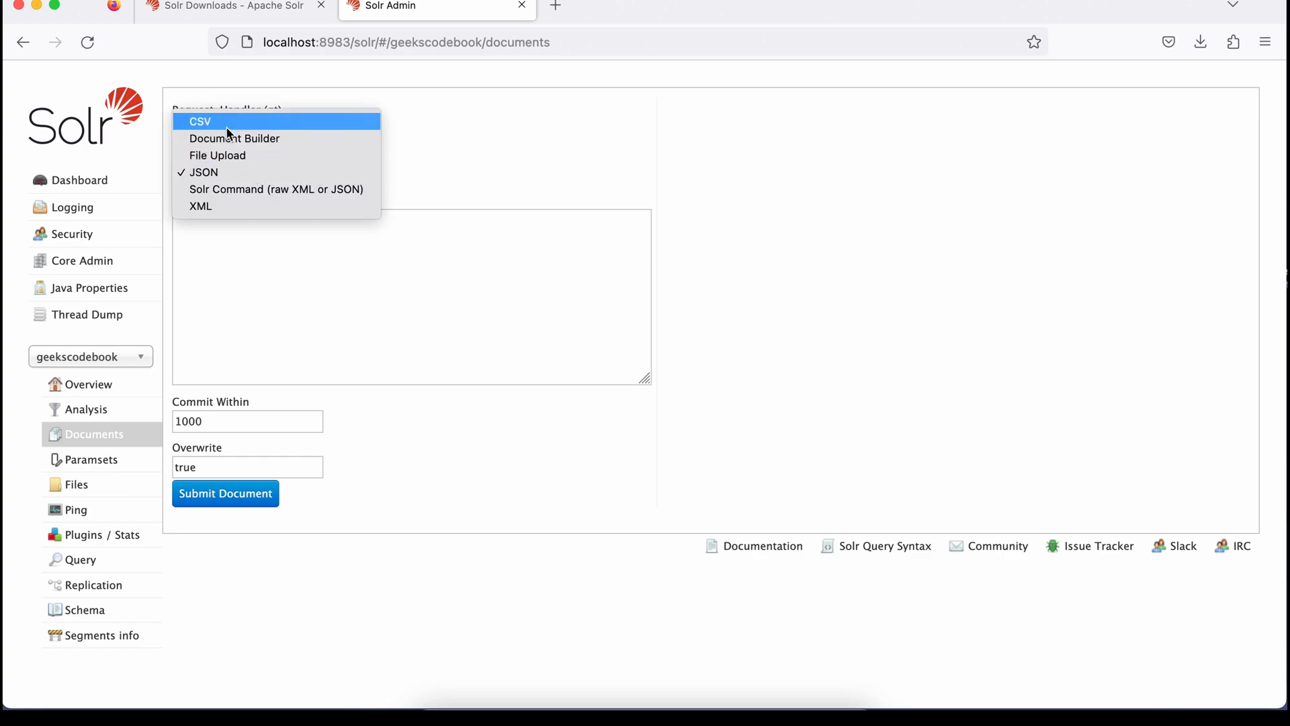
pyautogui.moveTo(217, 173)
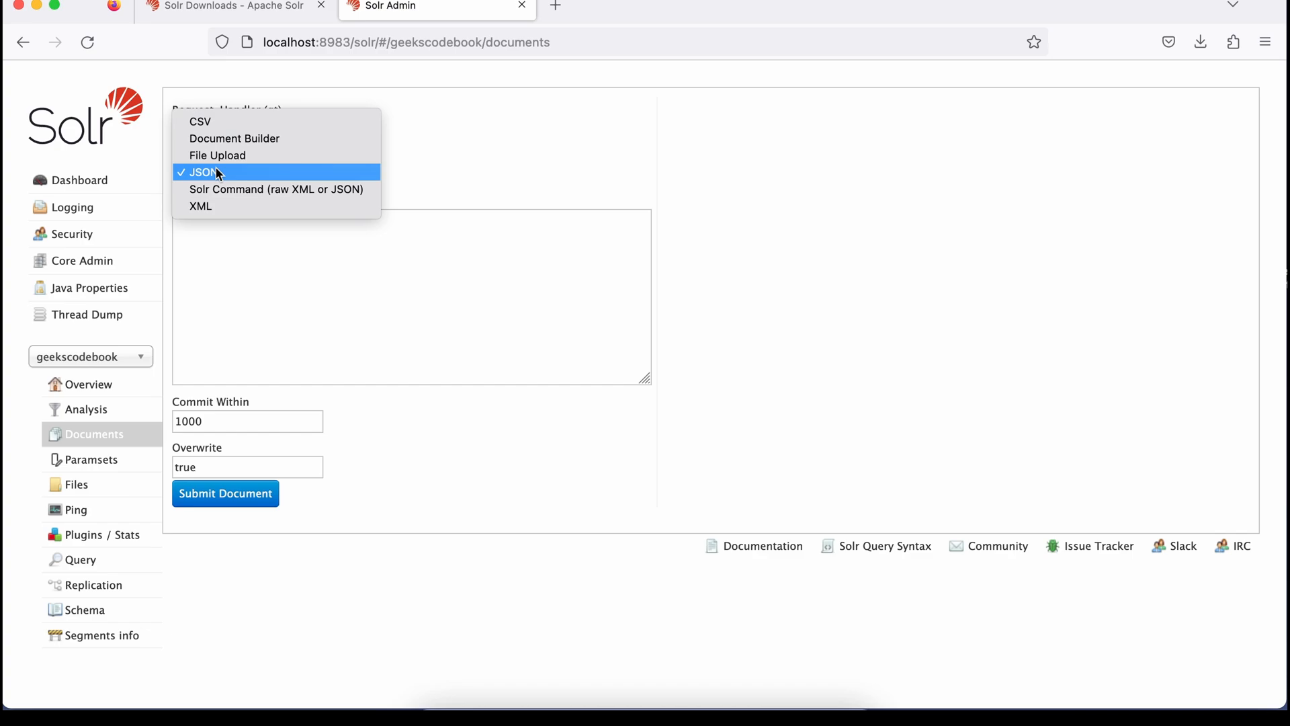
pyautogui.click(203, 172)
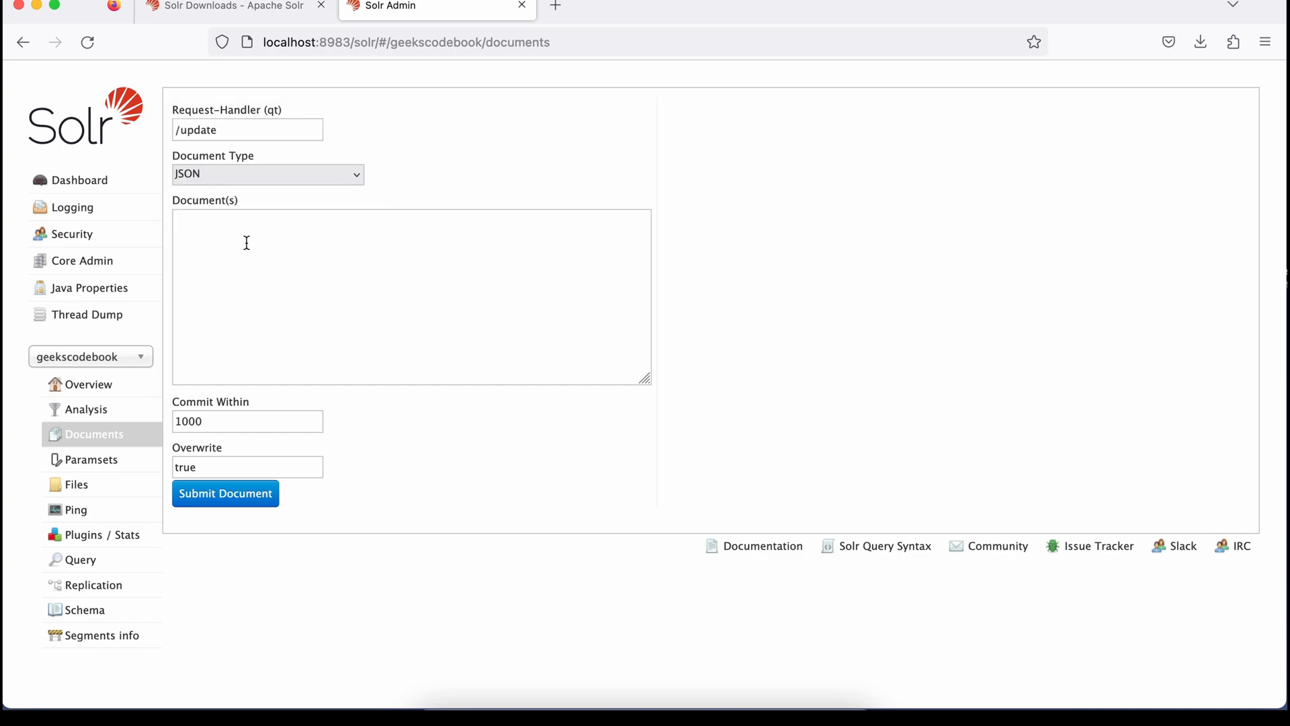
# Step: Submit a JSON document with id geekscodebook and name GeeksCodebook, then go to Query
pyautogui.click(412, 296)
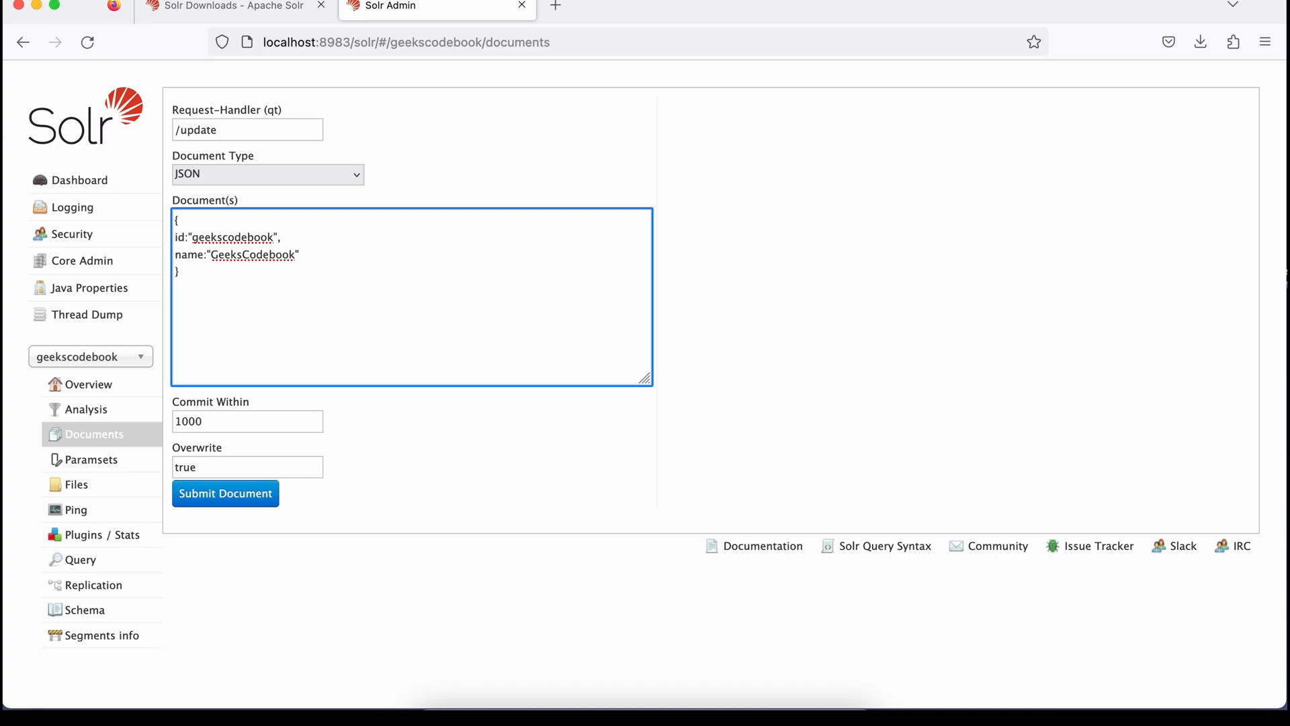
pyautogui.moveTo(486, 318)
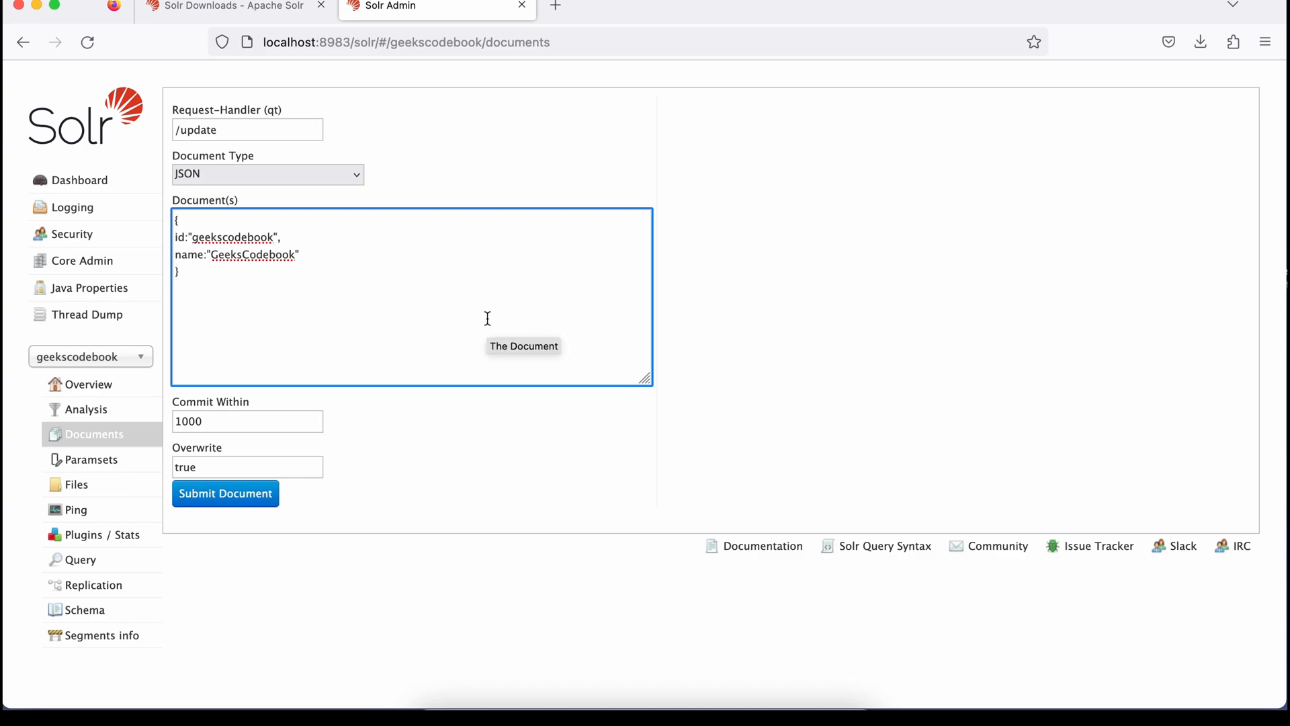
pyautogui.click(224, 492)
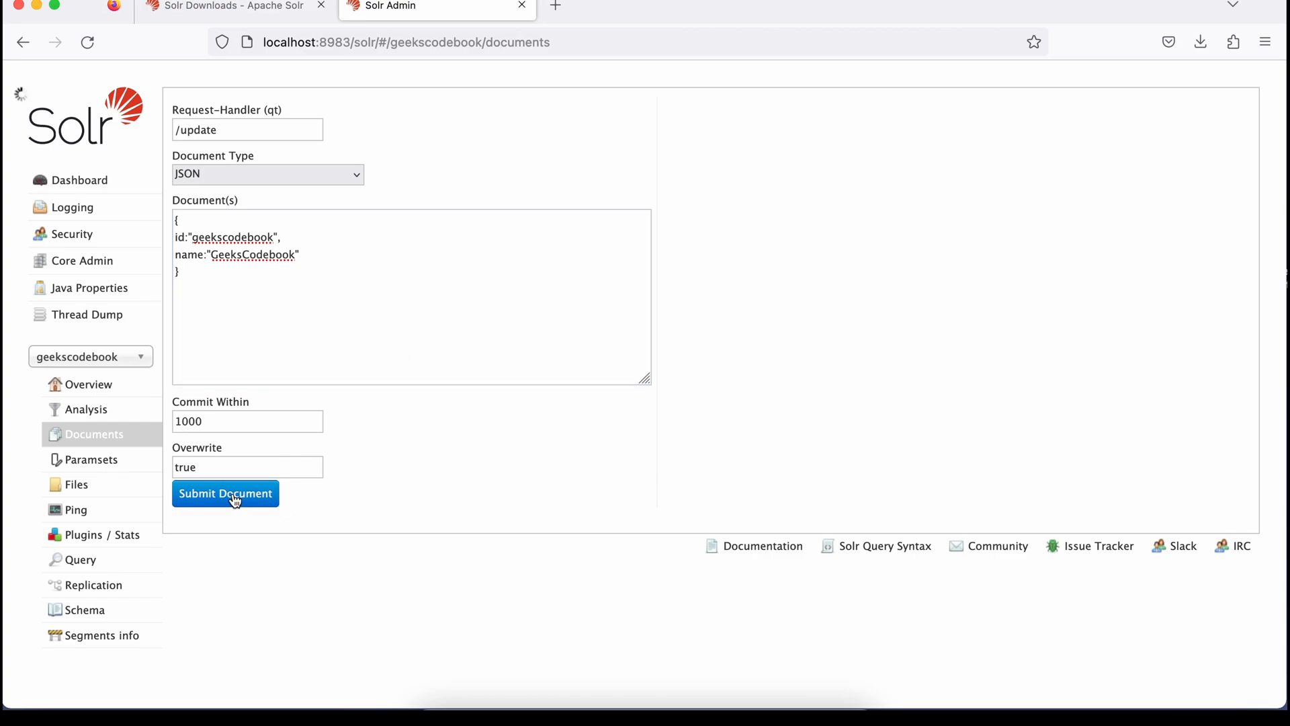
pyautogui.click(225, 493)
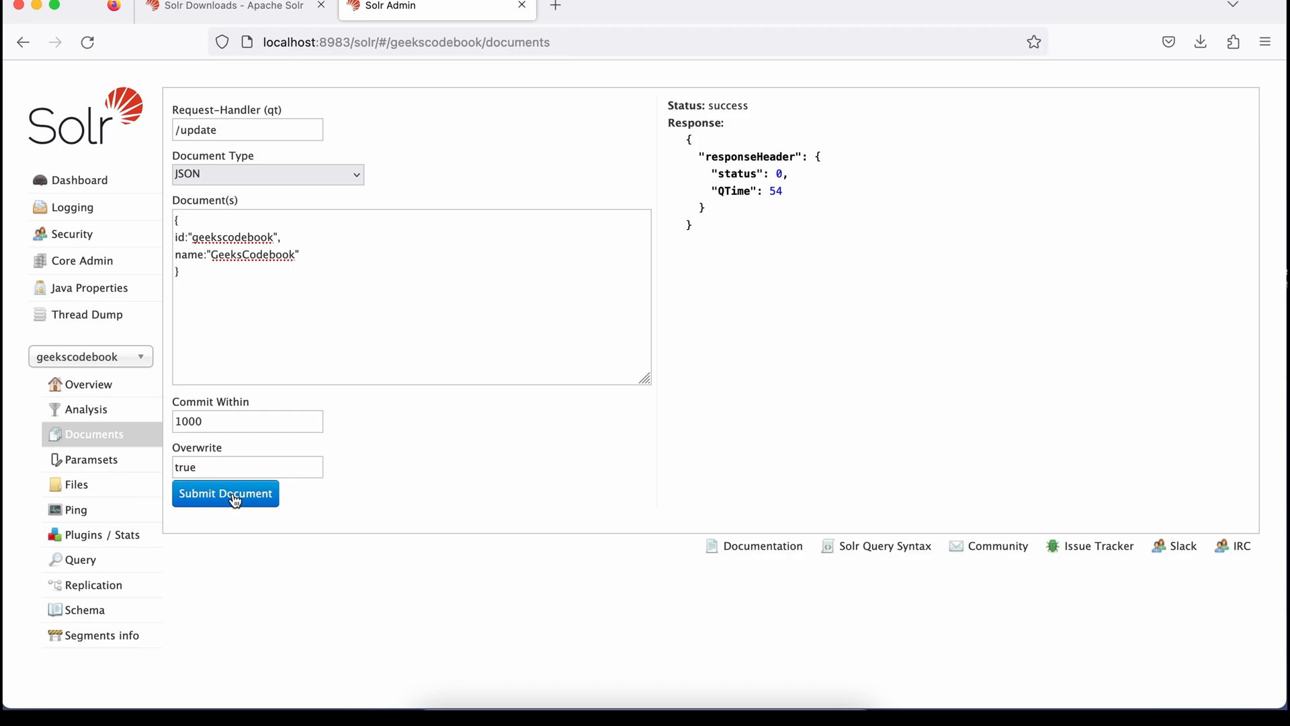
pyautogui.click(81, 560)
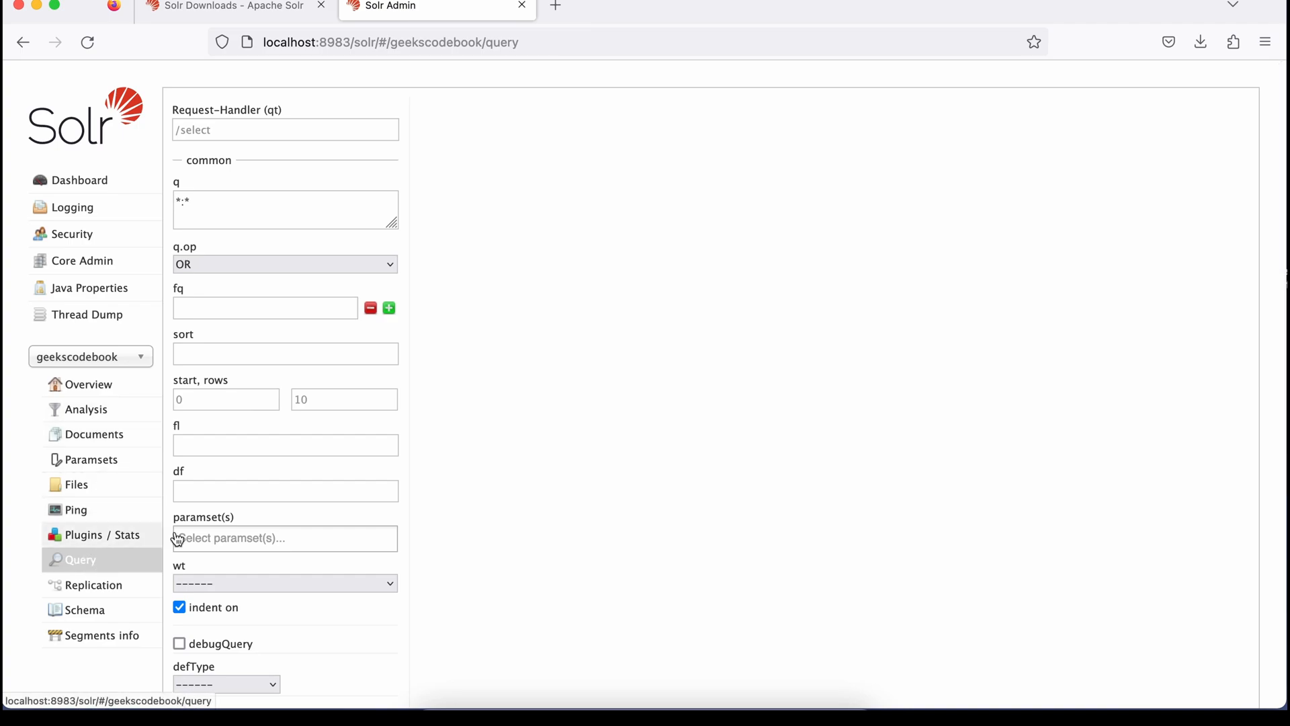
# Step: Execute q=*:* on geekscodebook and confirm one document (id geekscodebook, name GeeksCodebook)
pyautogui.scroll(-3)
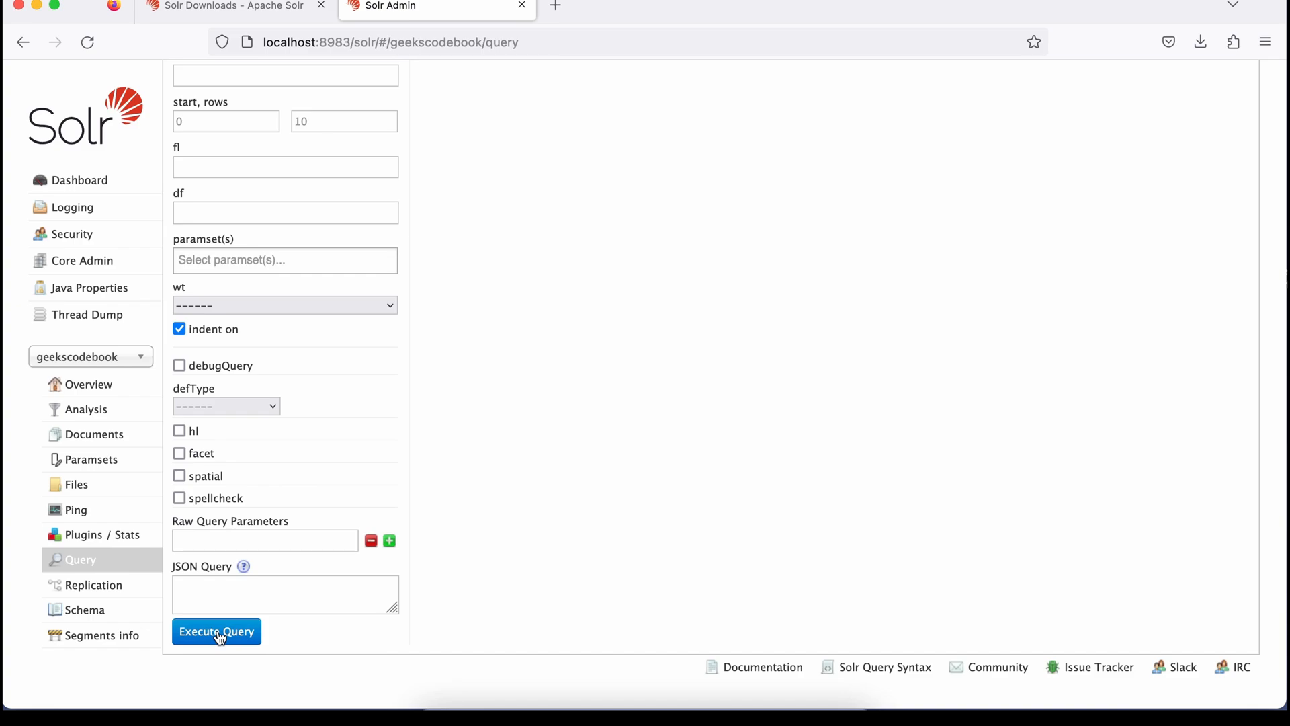
pyautogui.click(217, 631)
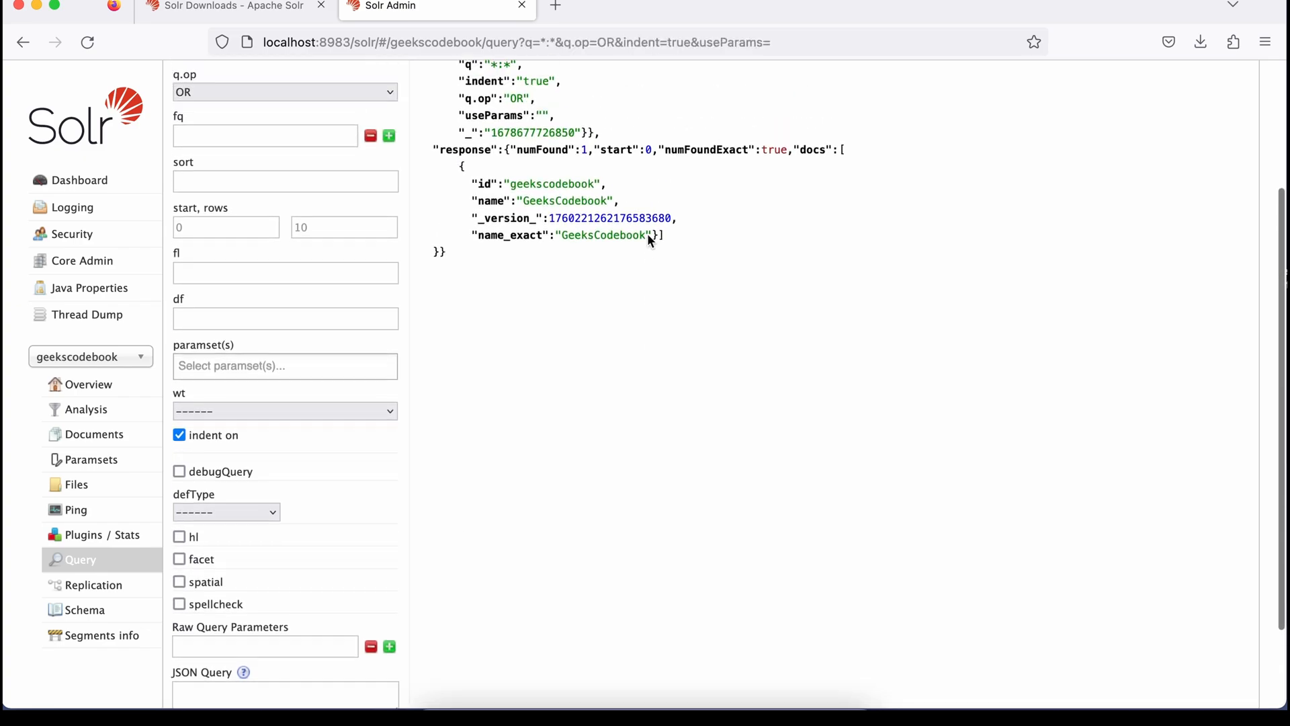
pyautogui.scroll(3)
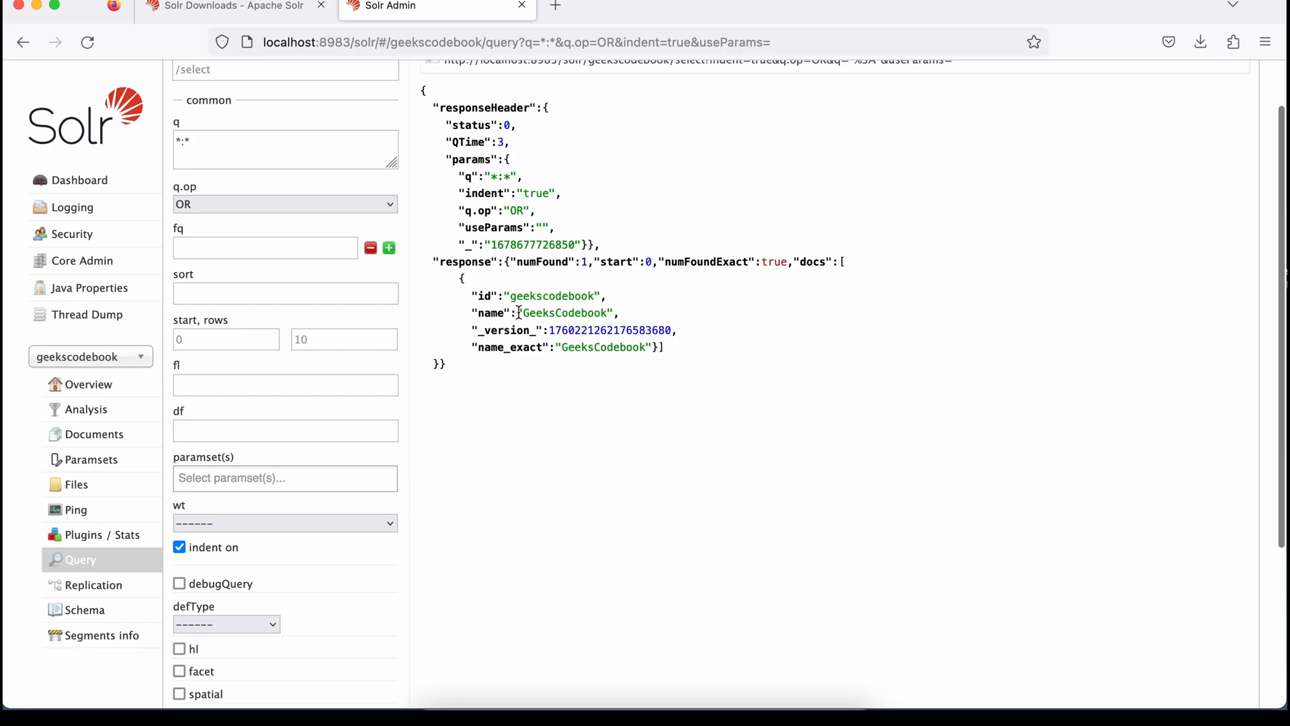
pyautogui.moveTo(674, 355)
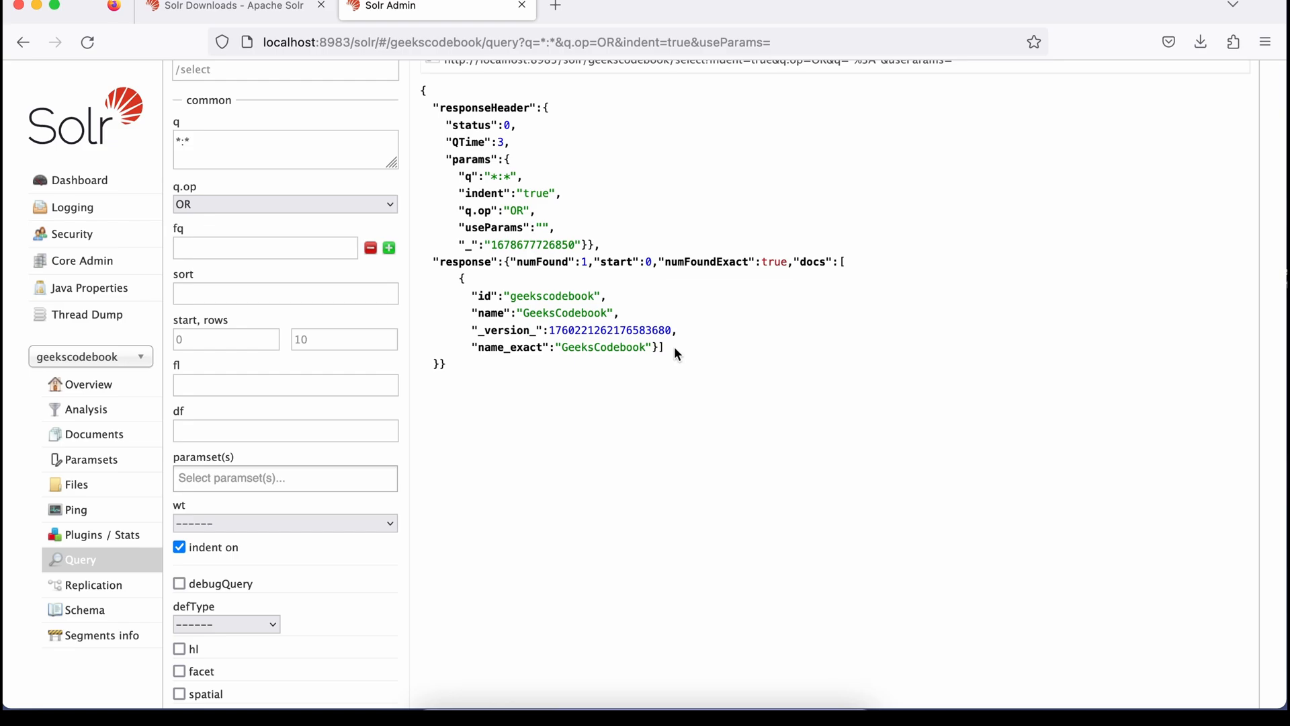
pyautogui.scroll(3)
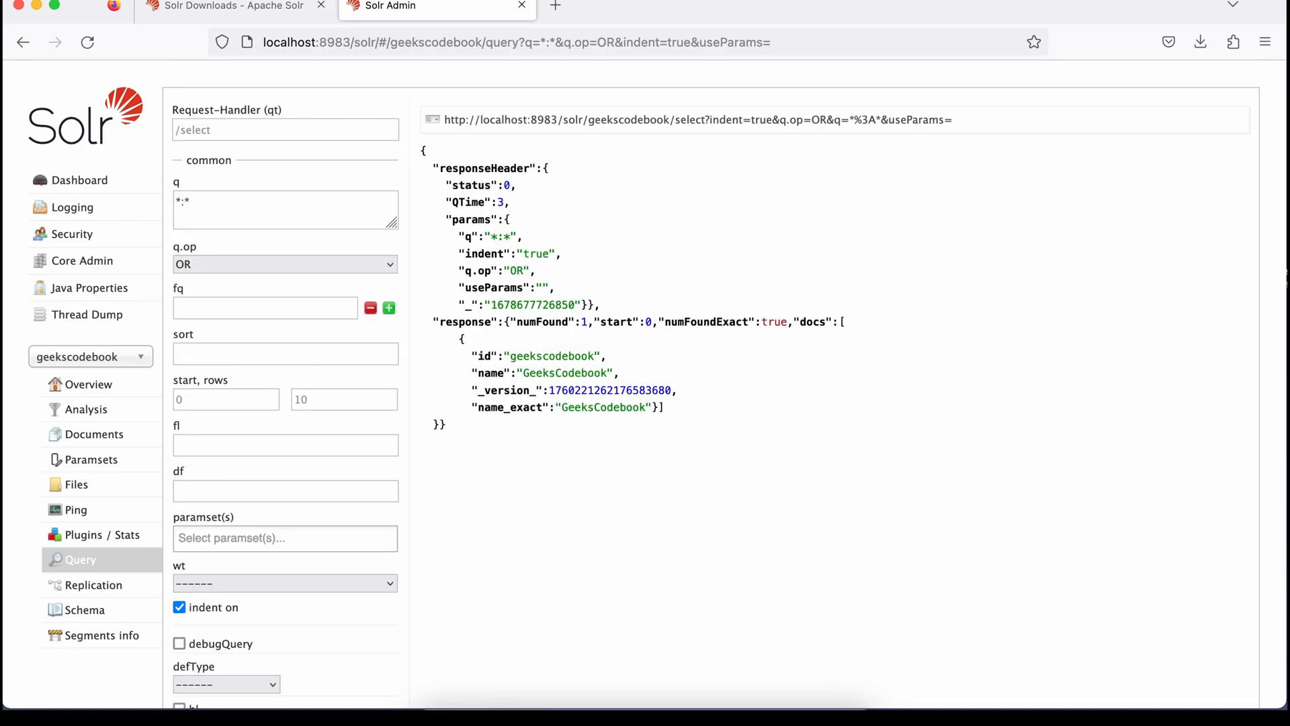